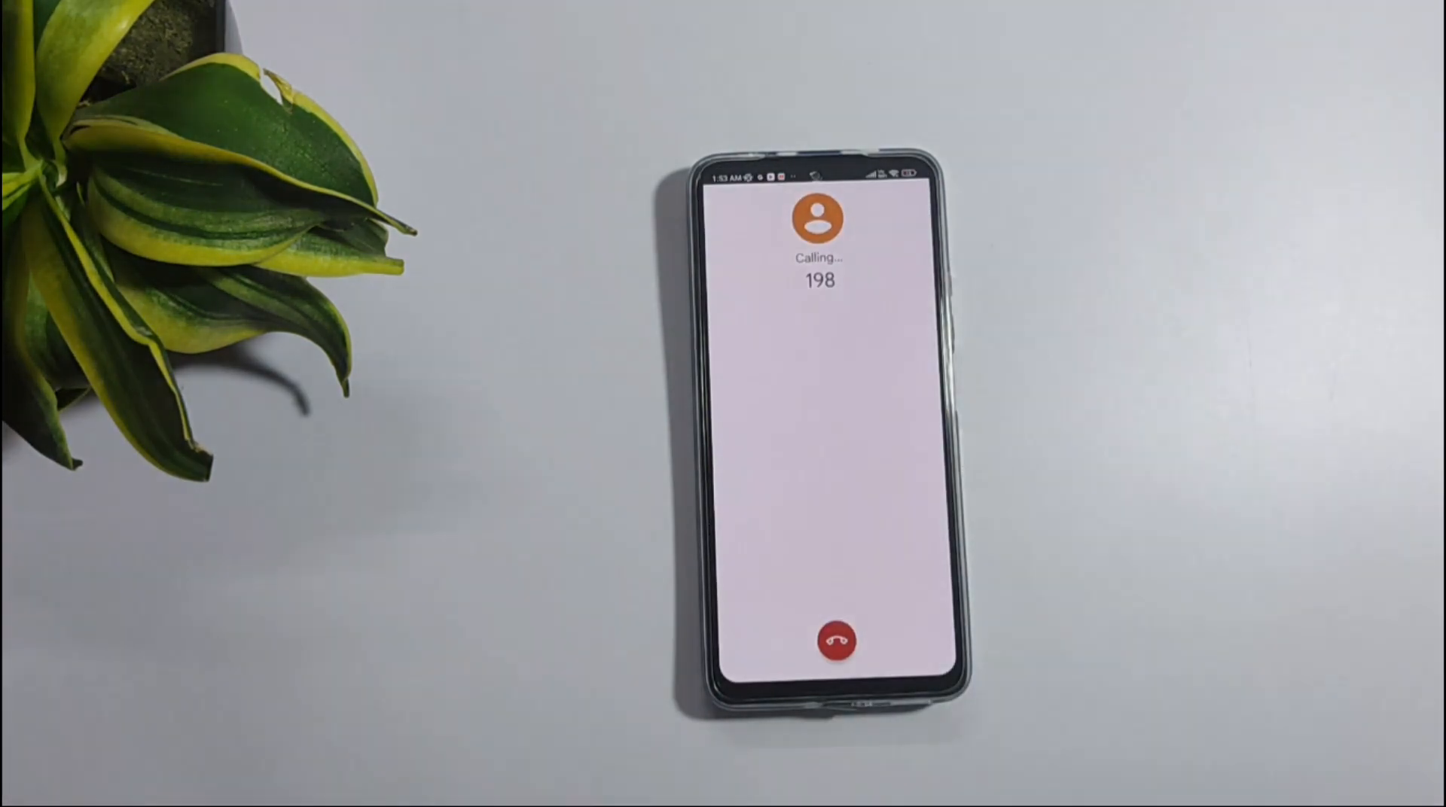
Record a short part of the call to 198, confirming the Start recording dialog, then stop and hang up
left_click(904, 409)
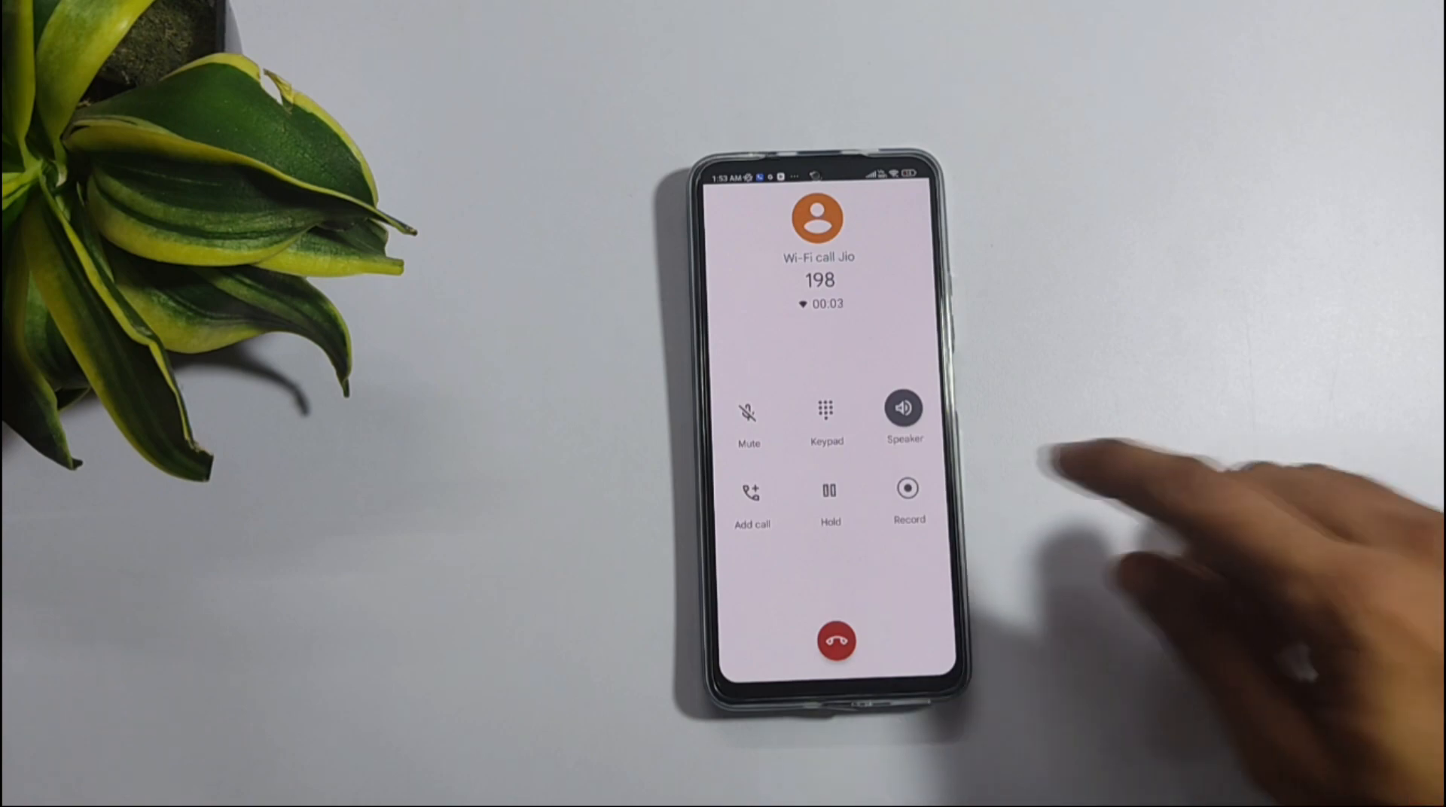
left_click(907, 490)
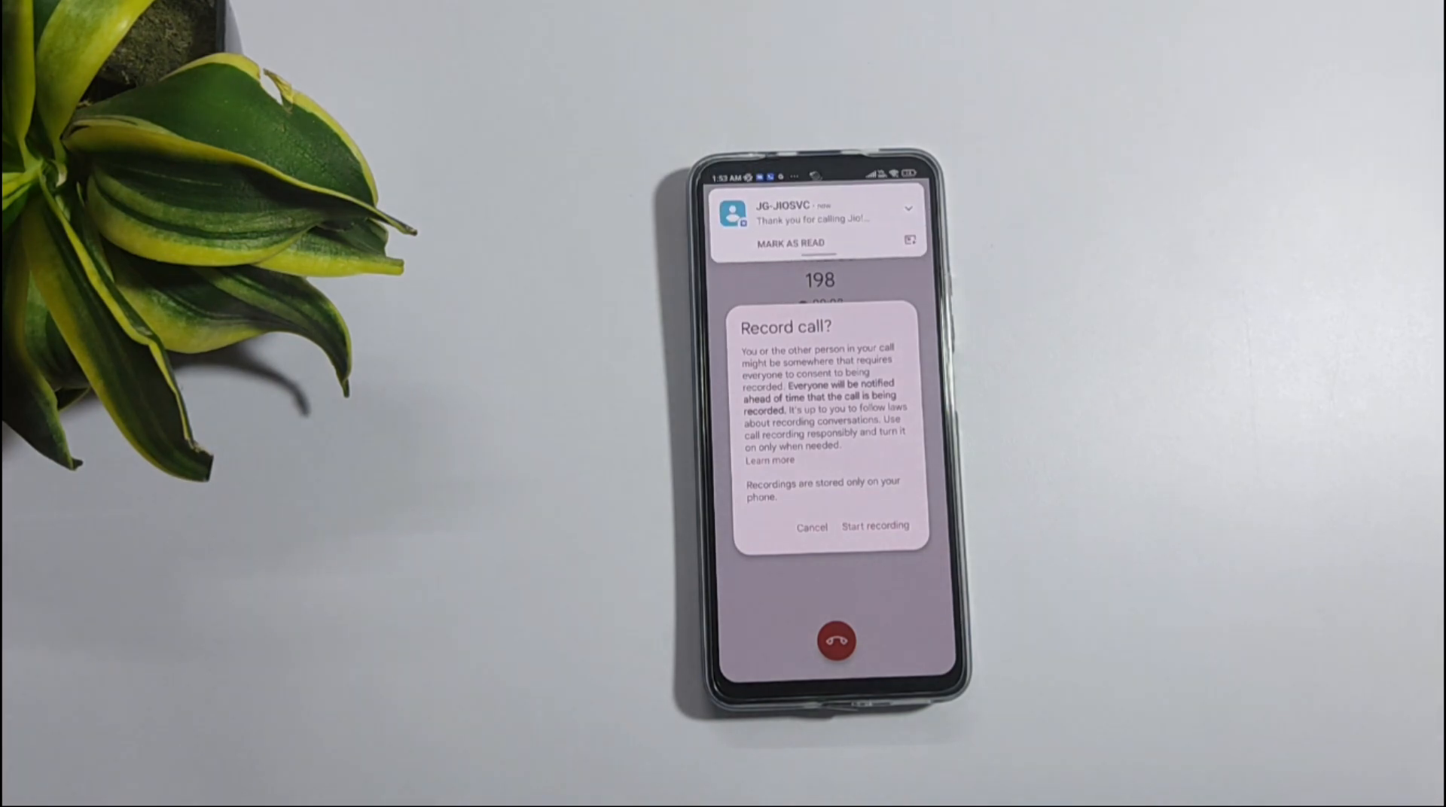
left_click(873, 526)
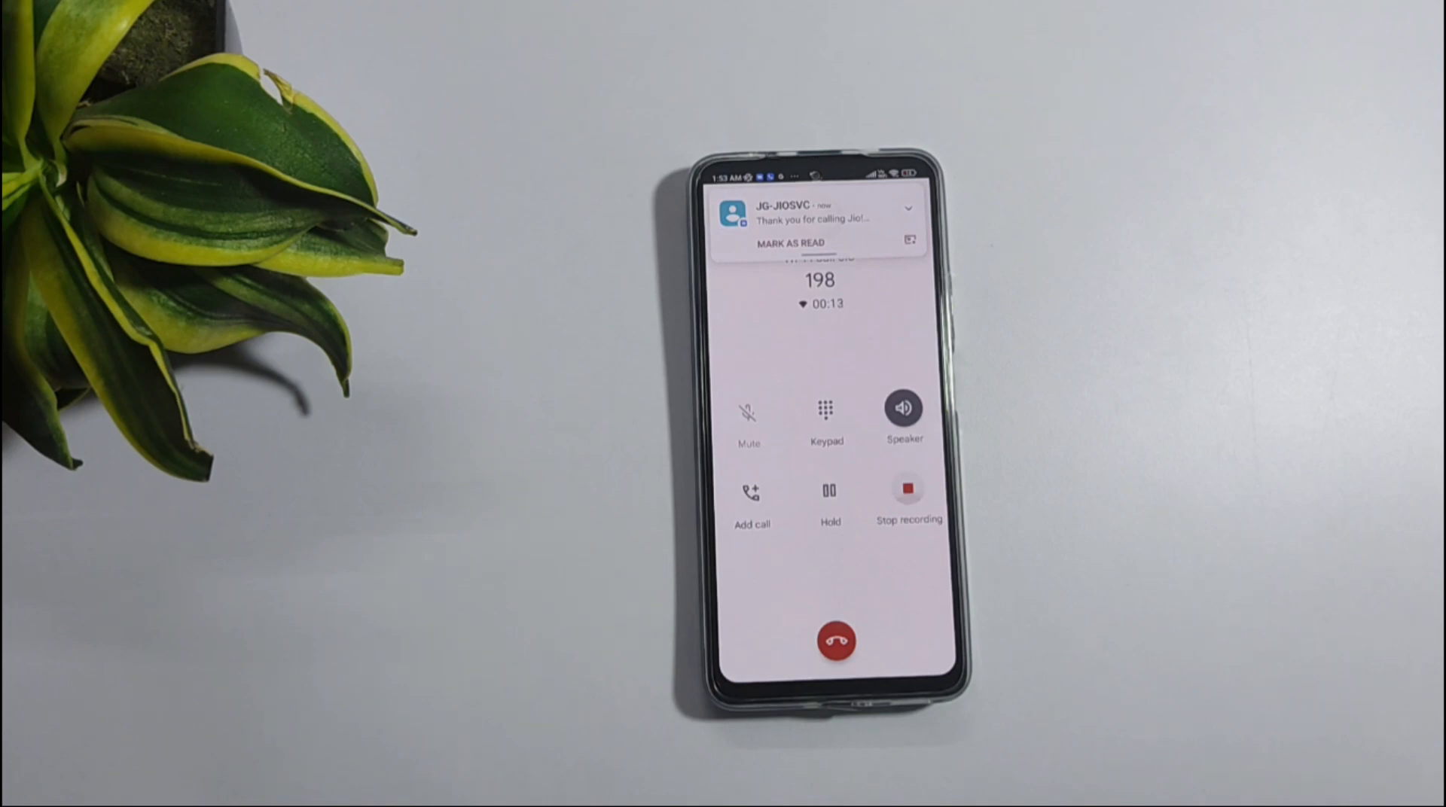
left_click(908, 489)
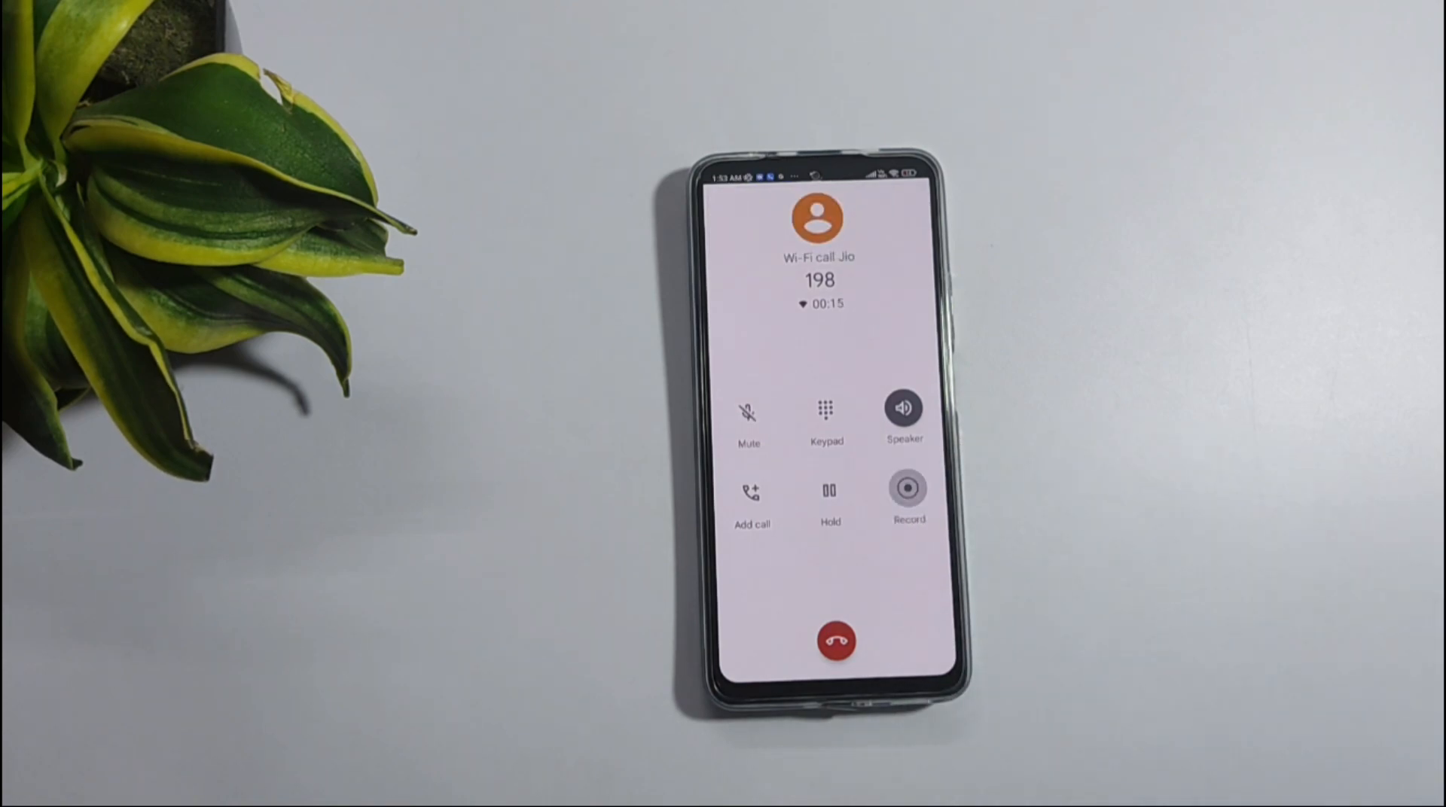
left_click(907, 490)
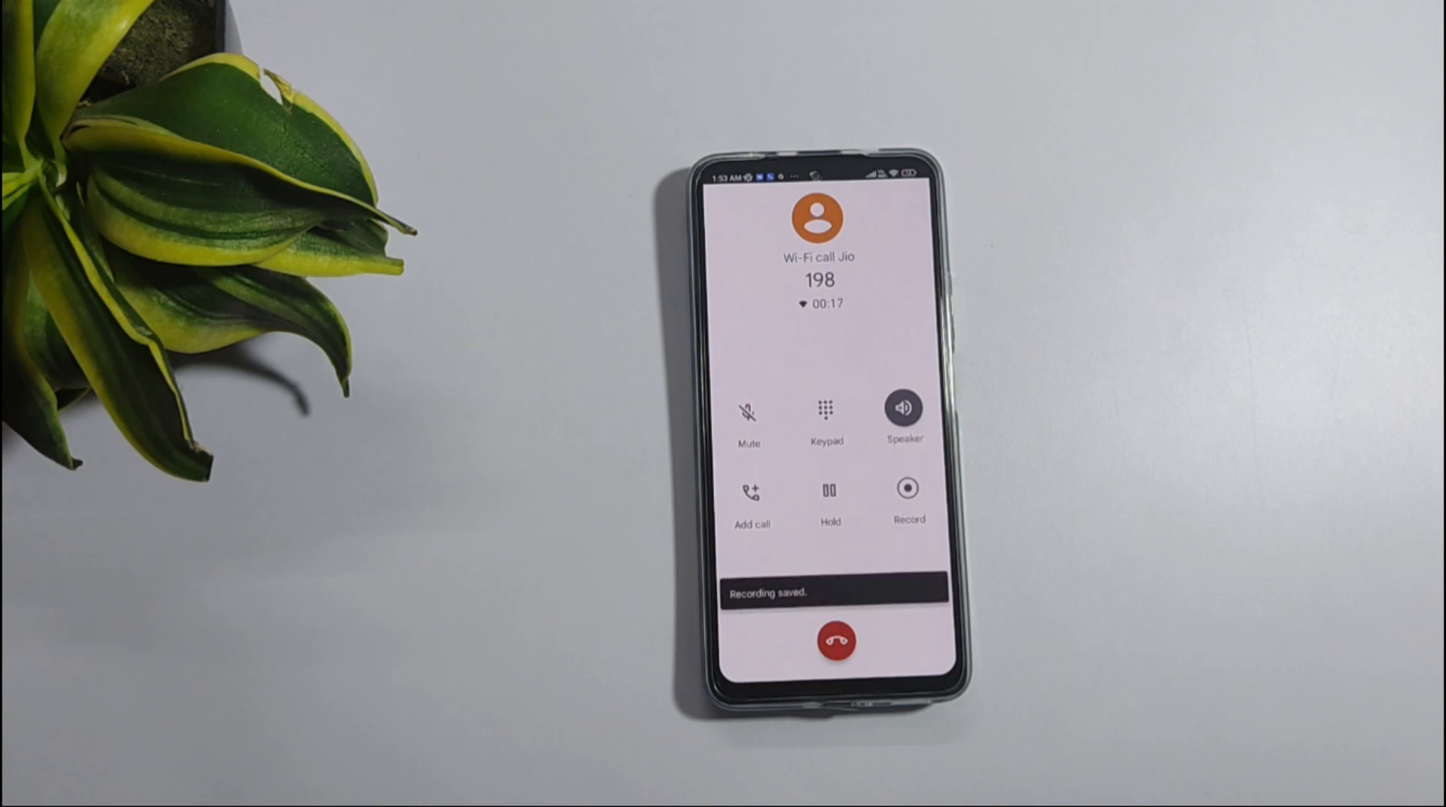
left_click(908, 488)
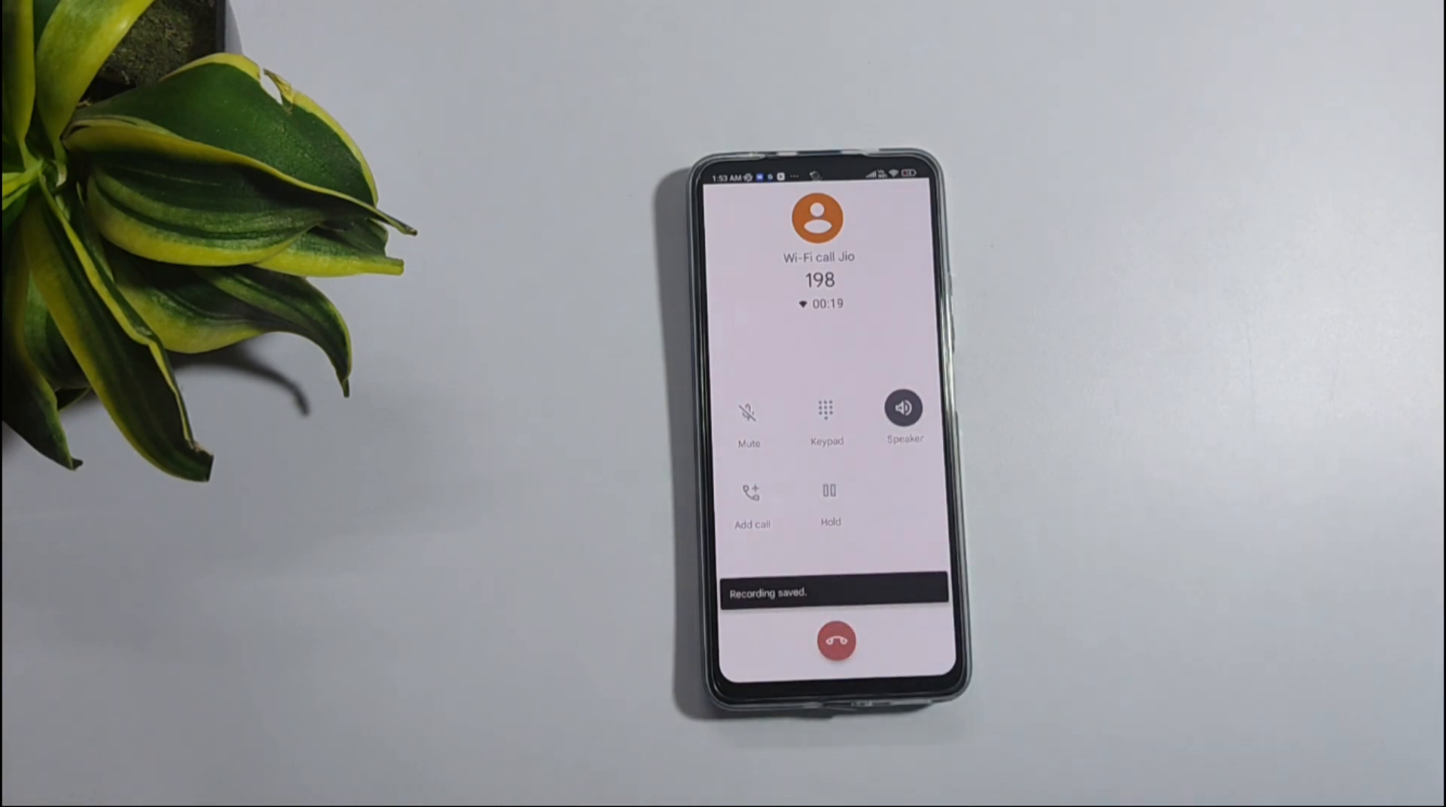
left_click(834, 640)
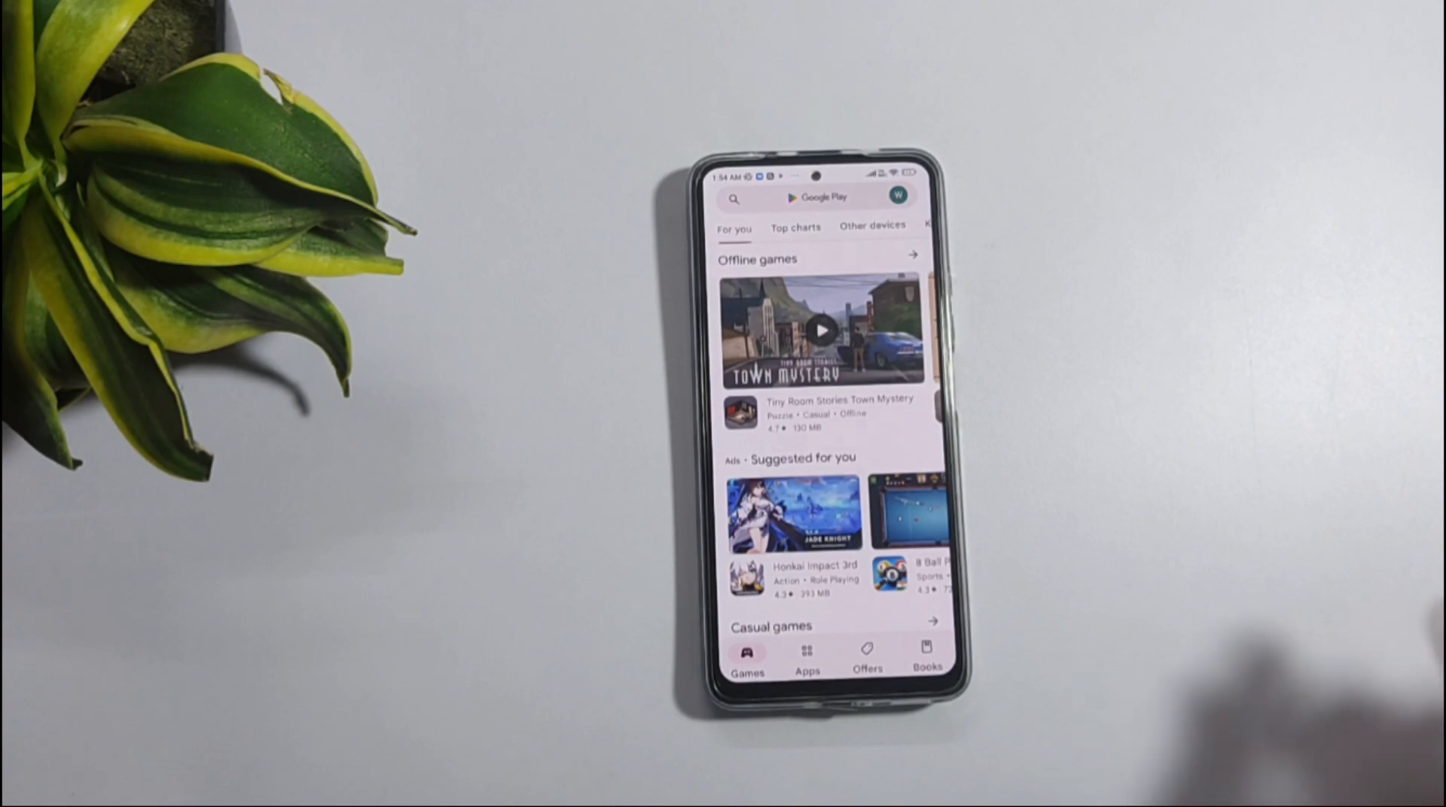
Search the Play Store for 'ttslexx' and install the TTSLexx app
left_click(816, 196)
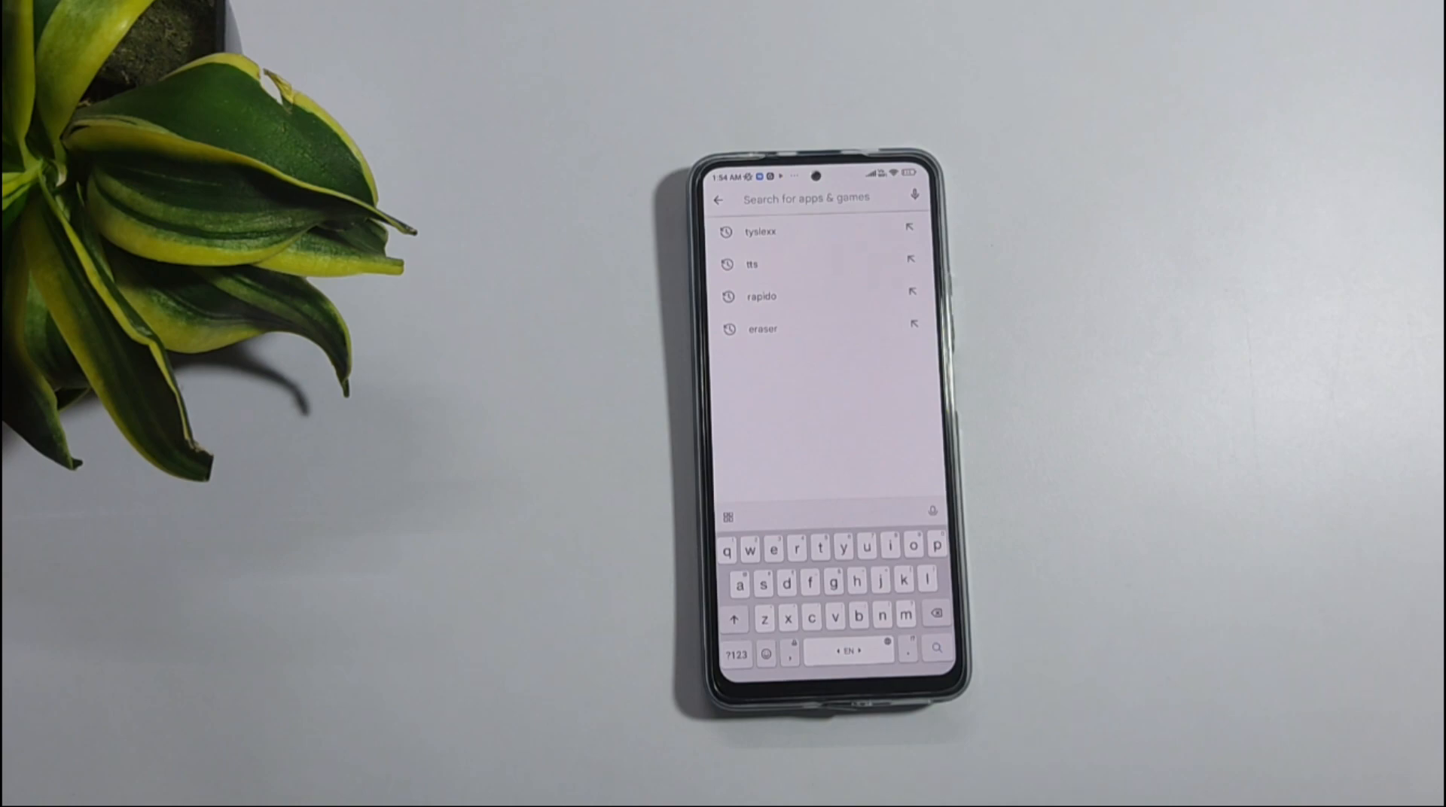
type("ttslexx")
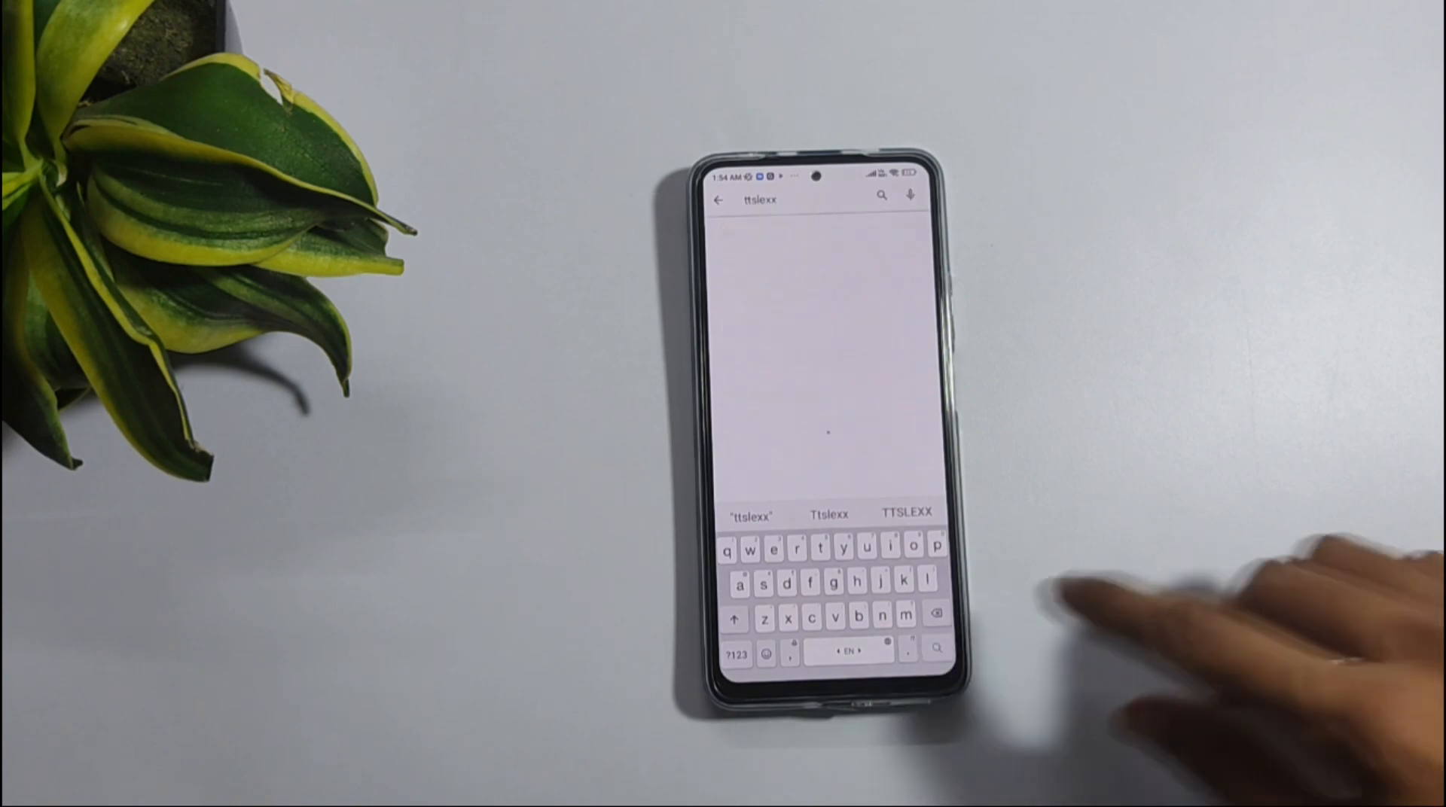
left_click(879, 194)
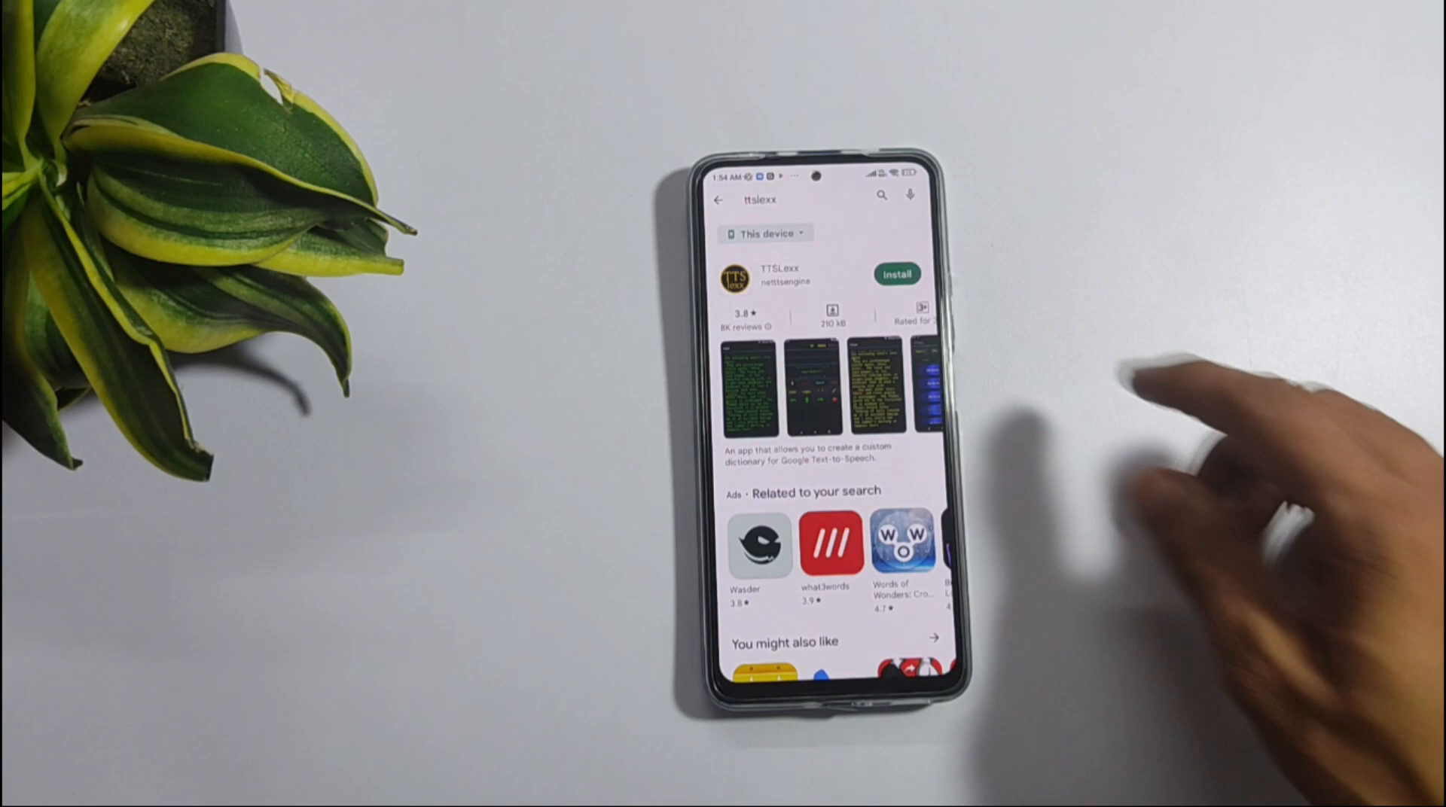
left_click(897, 275)
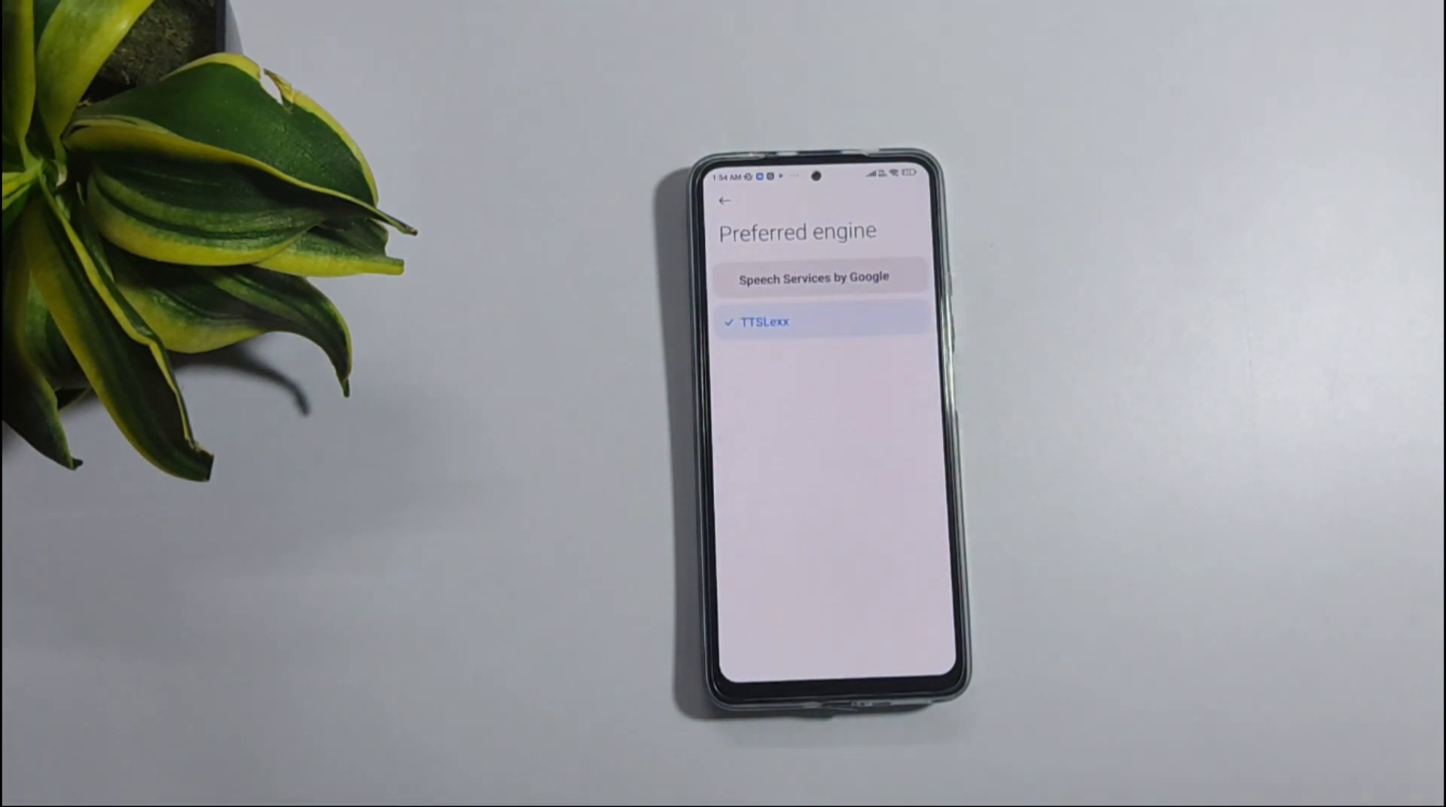
Choose TTSLexx as the preferred engine and accept the Attention warning with OK
left_click(814, 279)
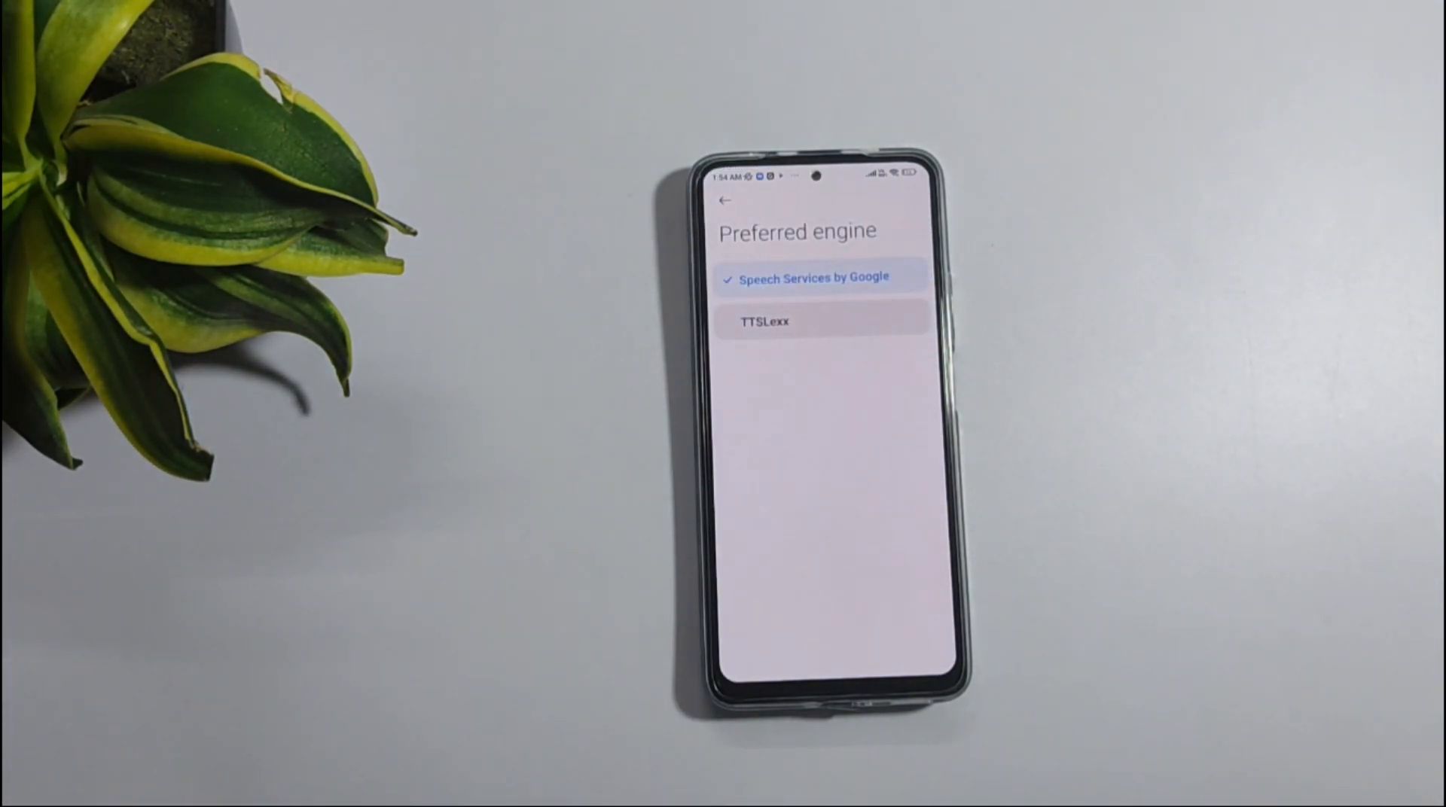
left_click(765, 321)
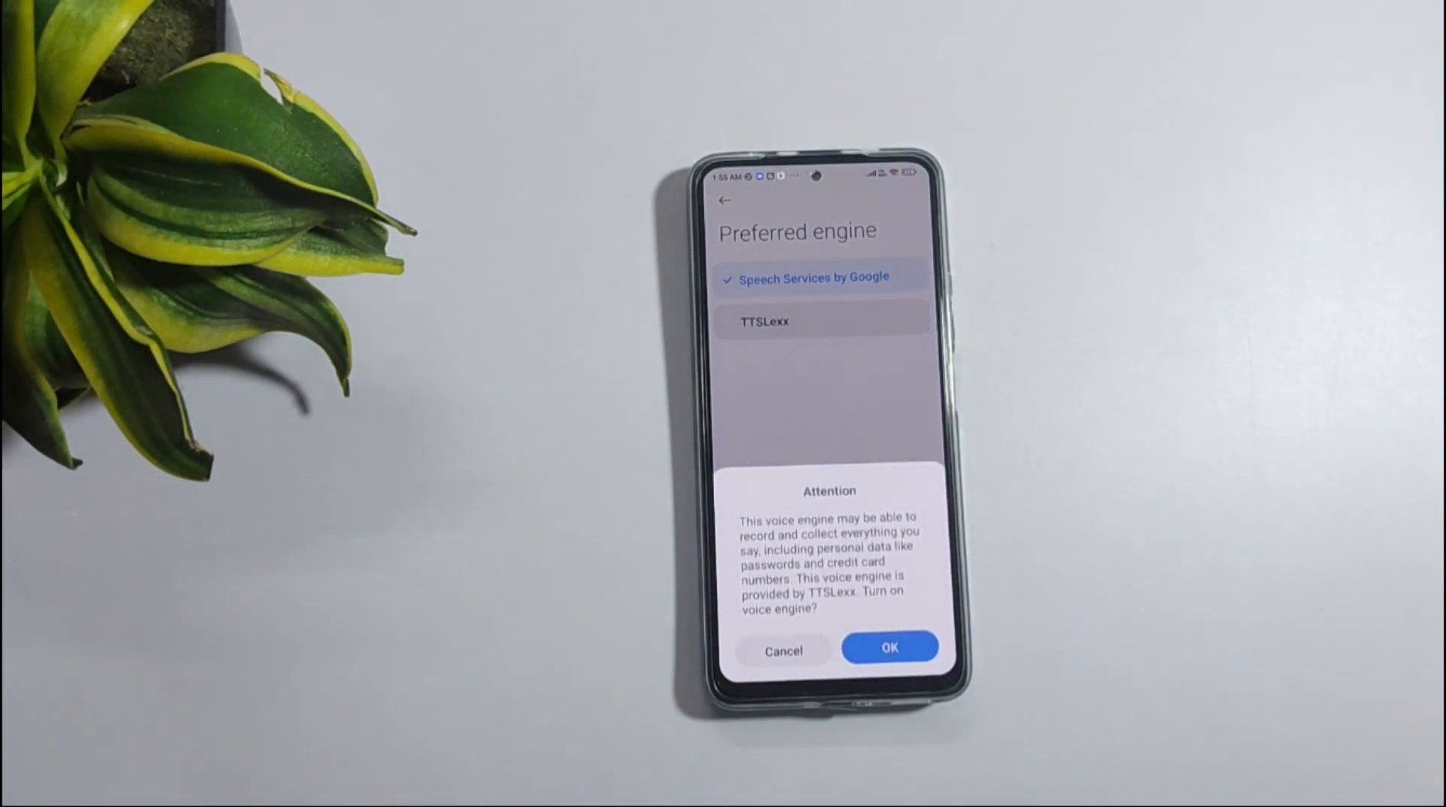
left_click(889, 651)
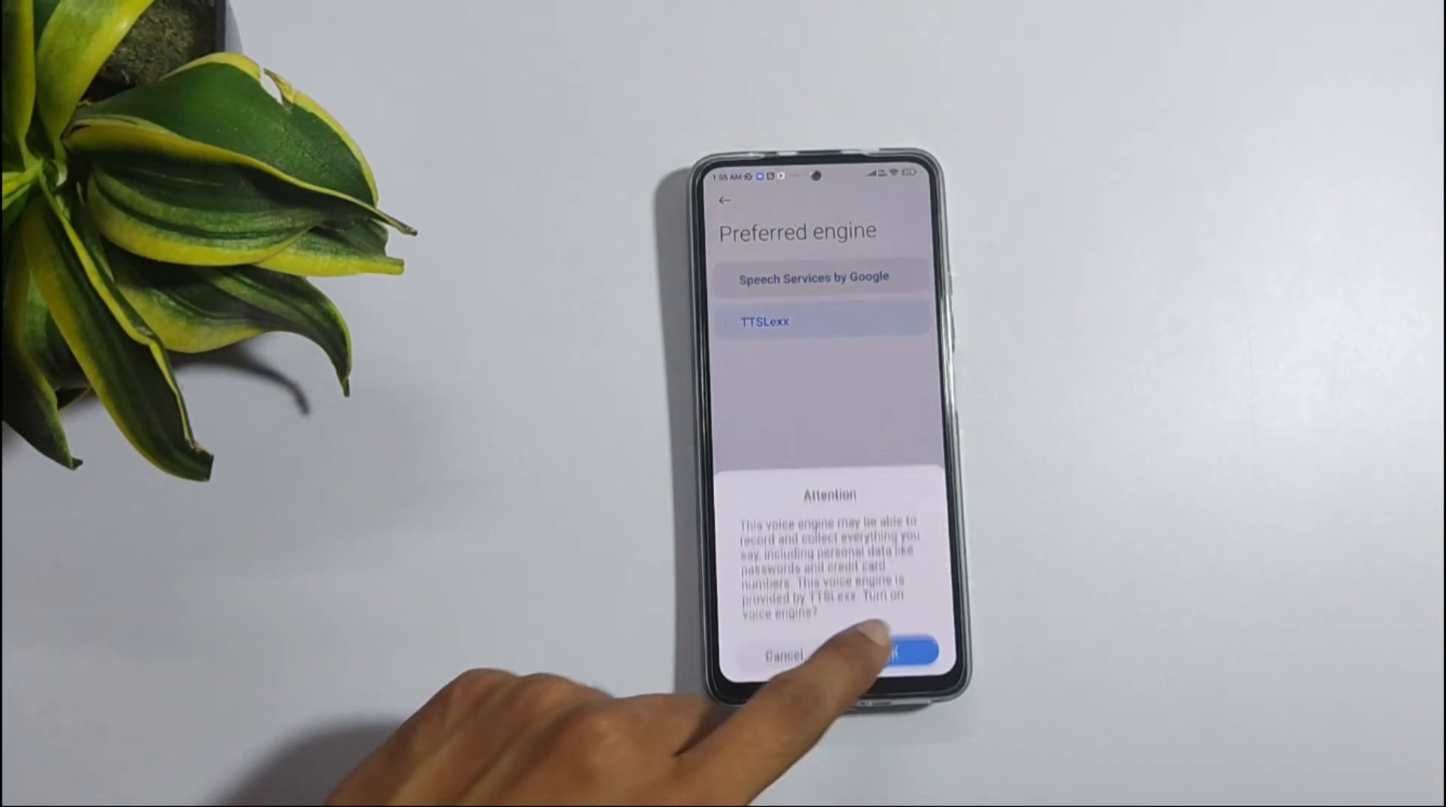
left_click(894, 654)
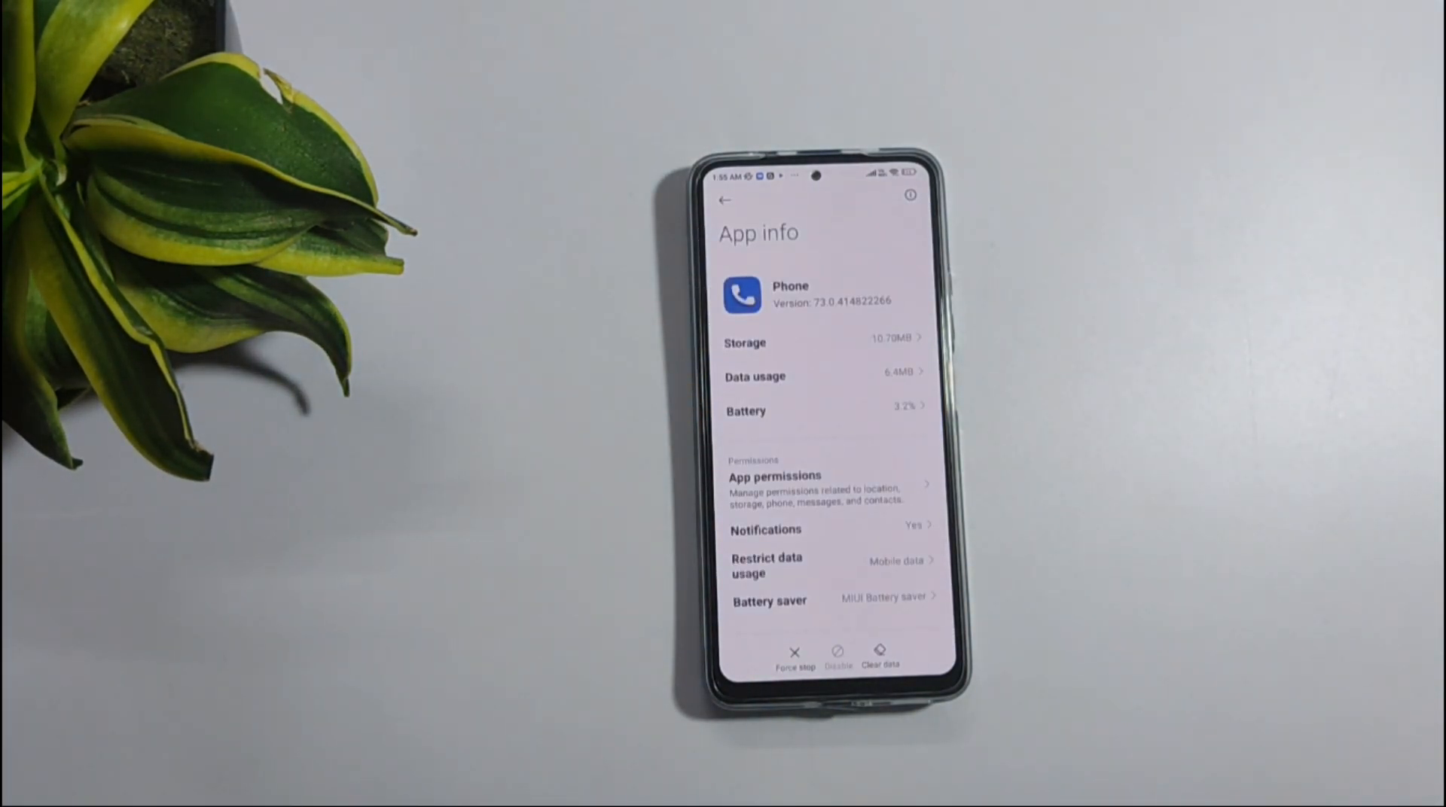
In the Phone app's storage, choose Clear all data and confirm deleting it
left_click(878, 655)
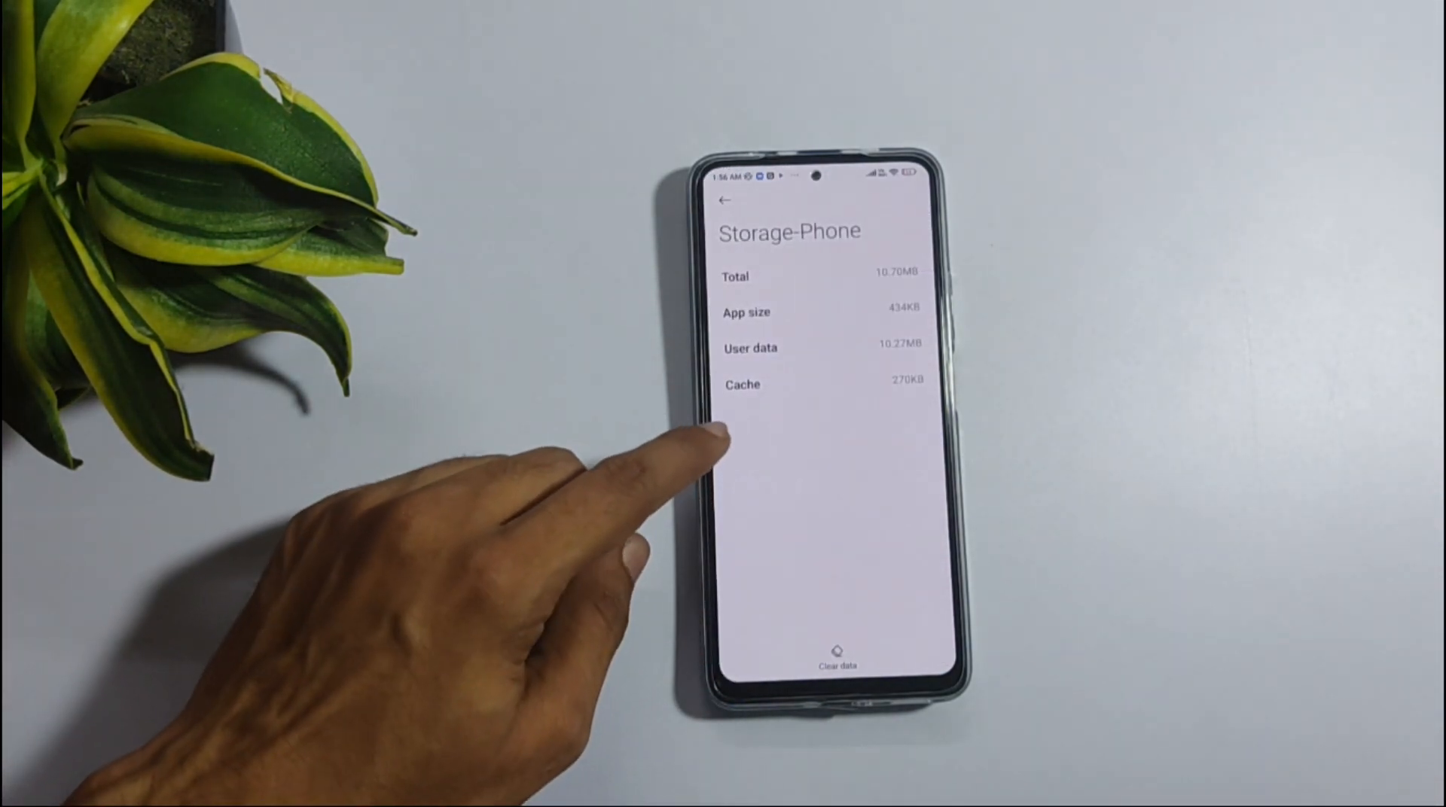
left_click(835, 663)
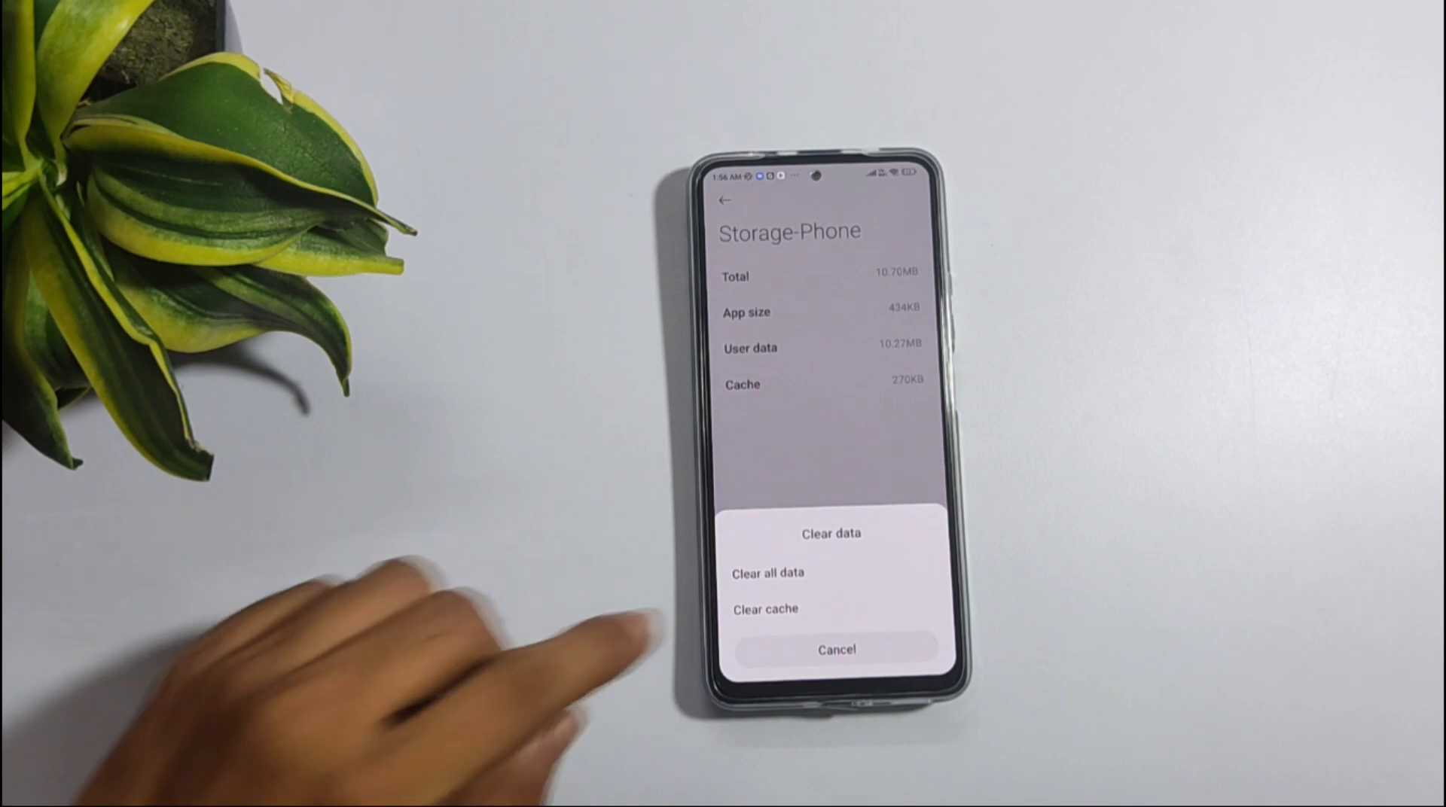
left_click(767, 572)
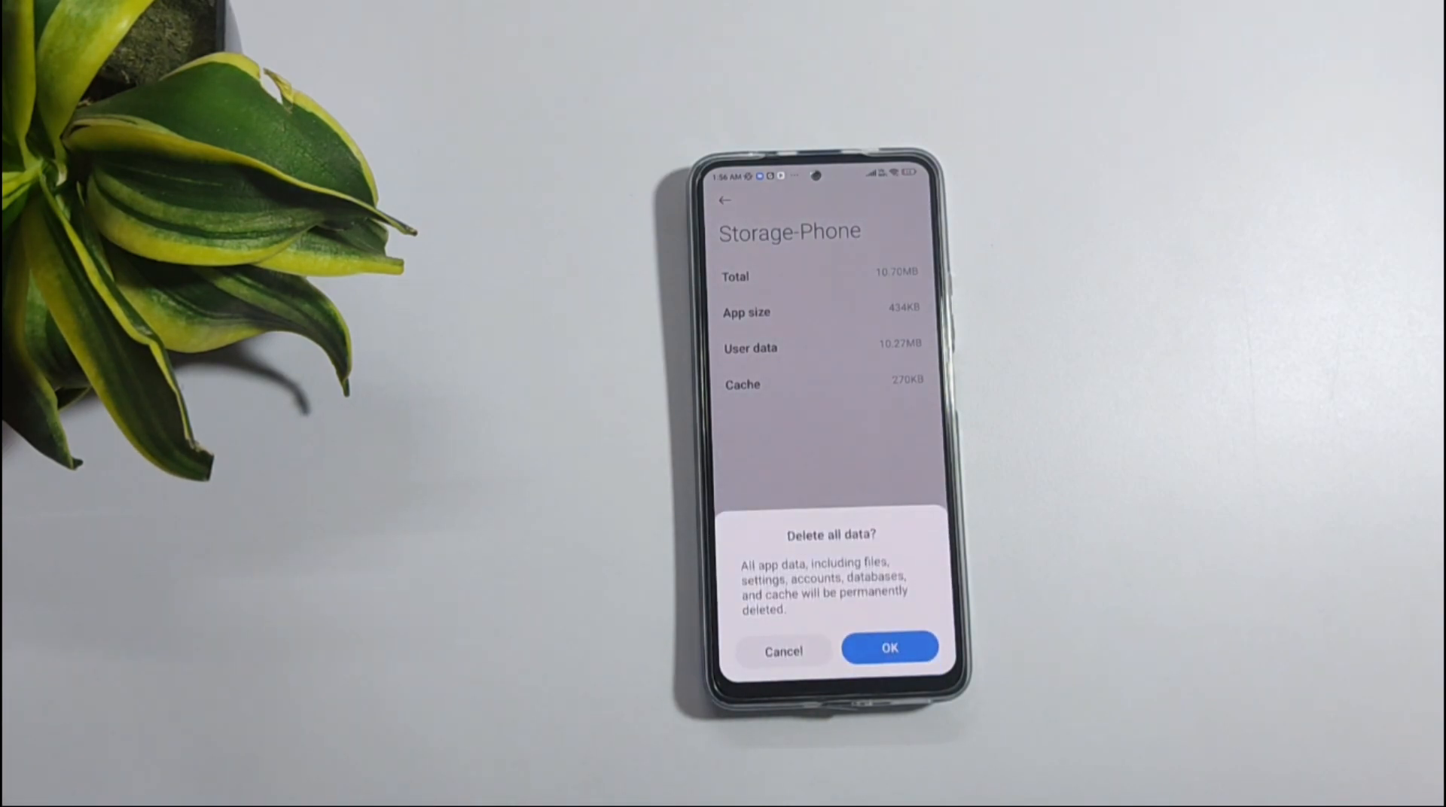
left_click(889, 649)
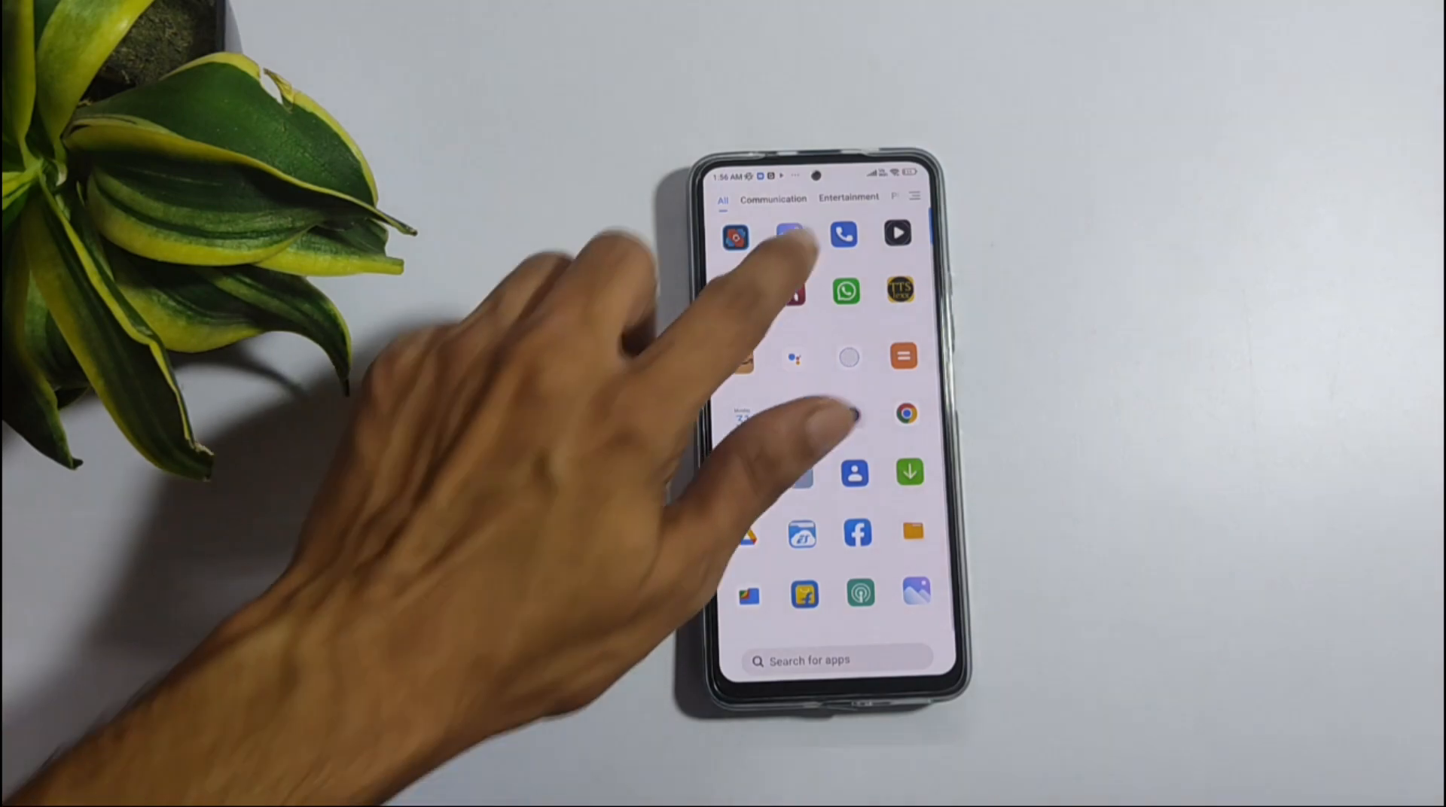
Launch Phone, call 198 and put the call on speaker
left_click(843, 234)
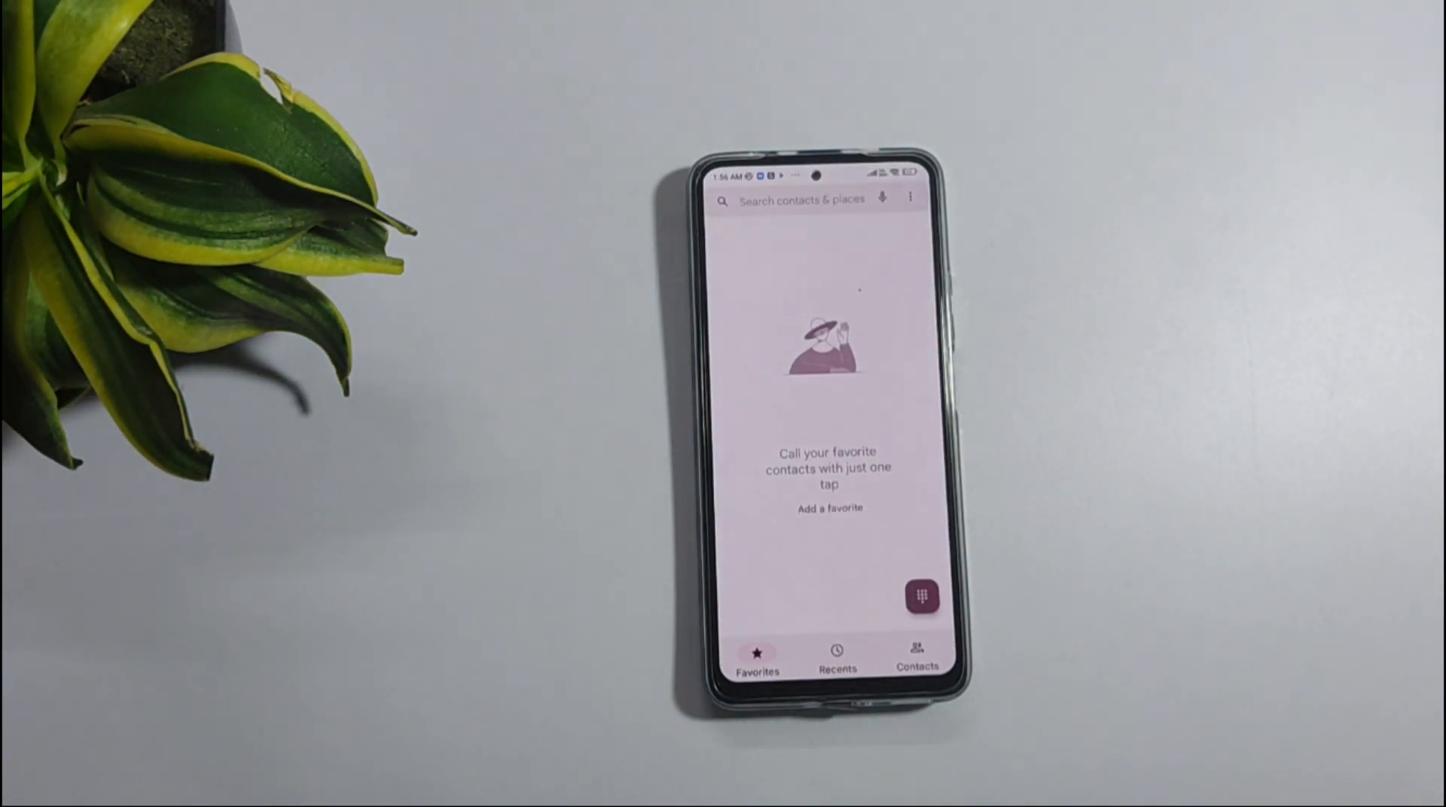
left_click(837, 655)
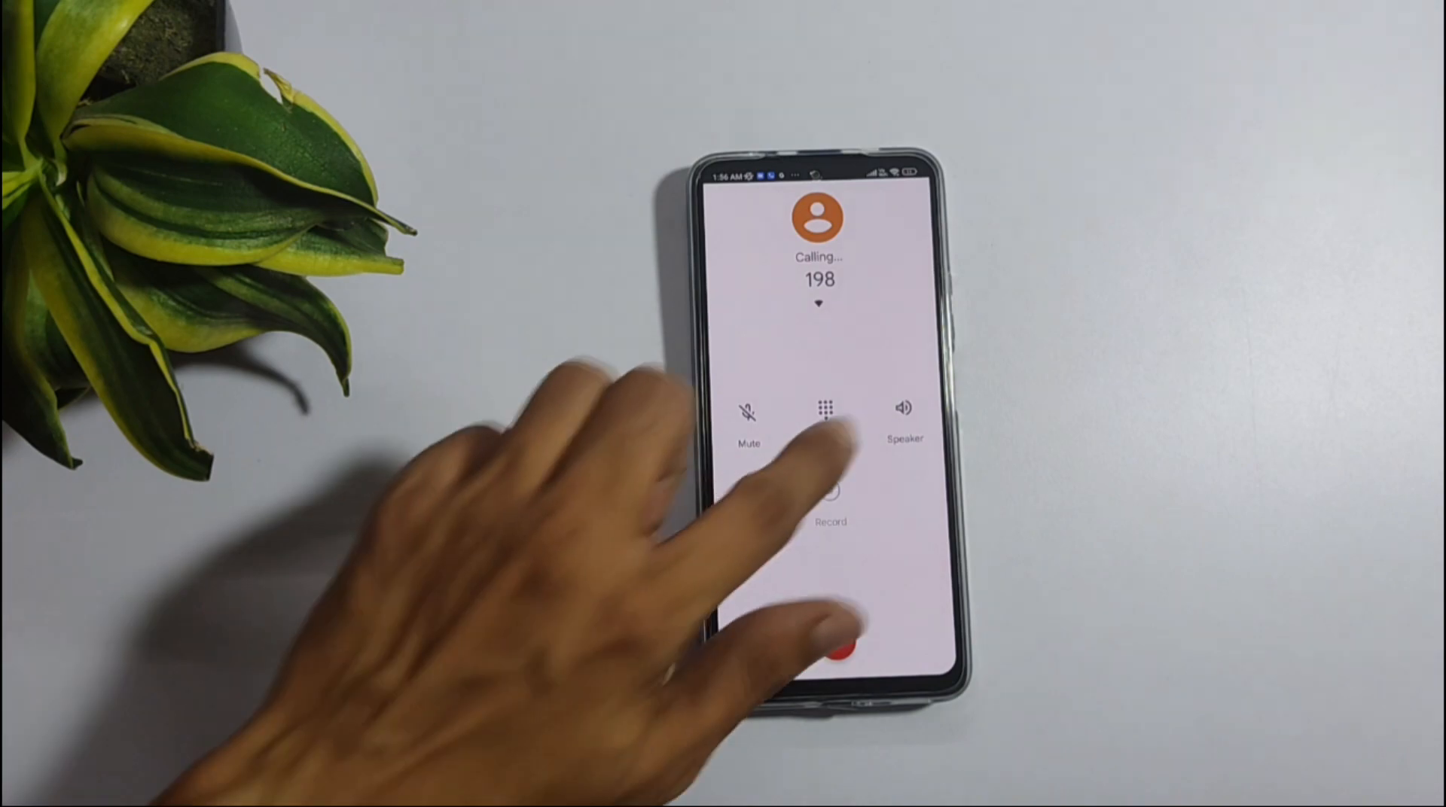
left_click(903, 411)
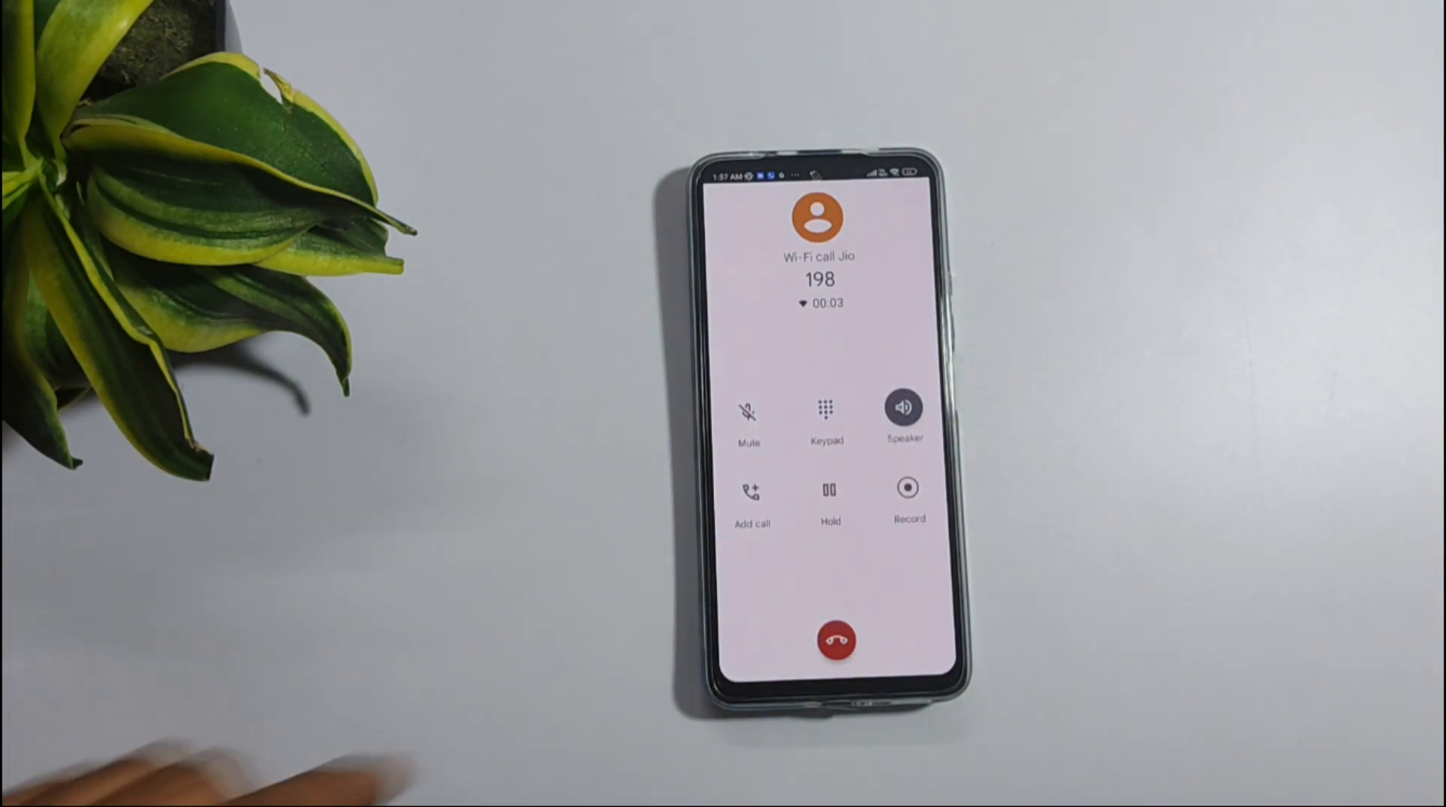
Record about ten seconds of the call, save the recording and end the call
left_click(907, 487)
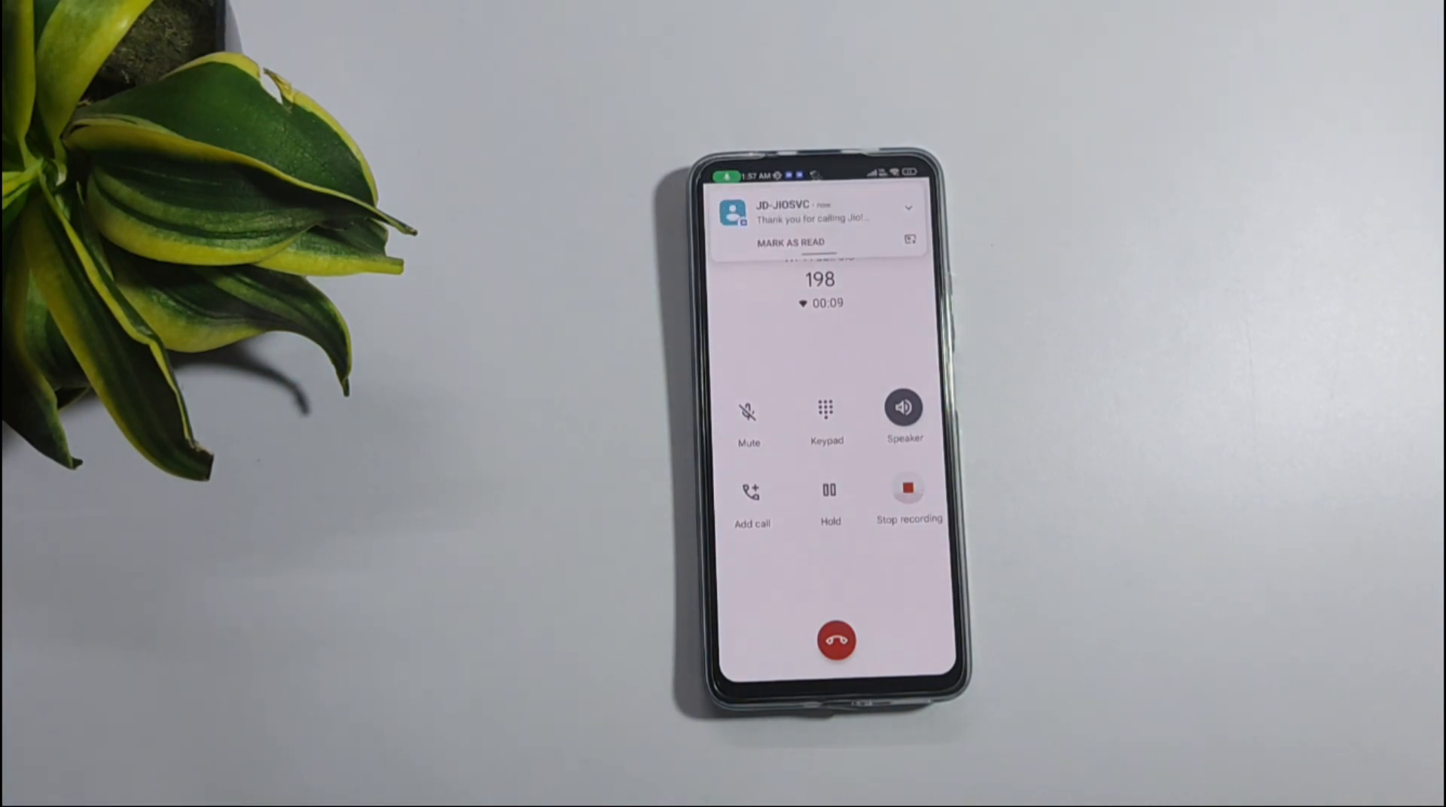
left_click(906, 490)
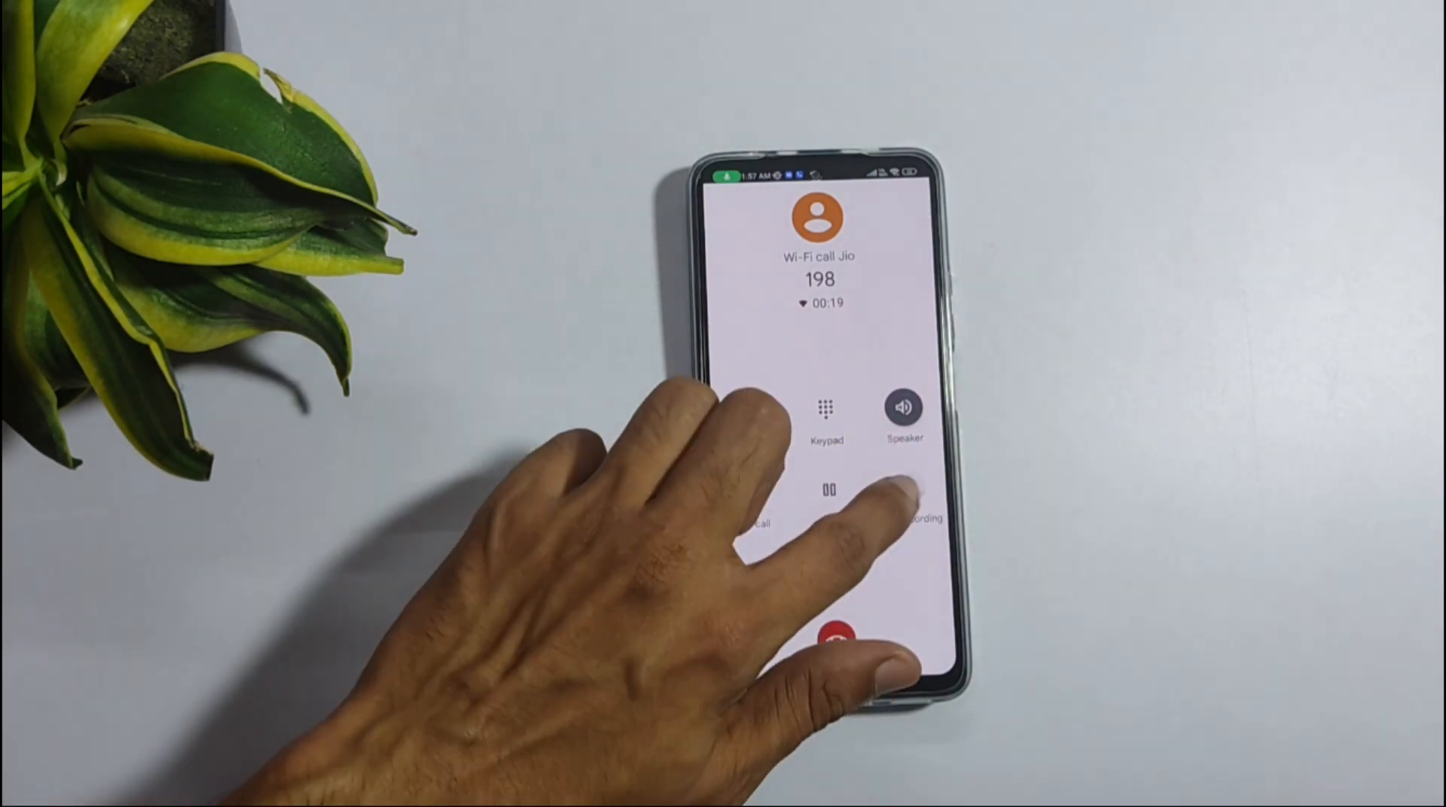
left_click(908, 486)
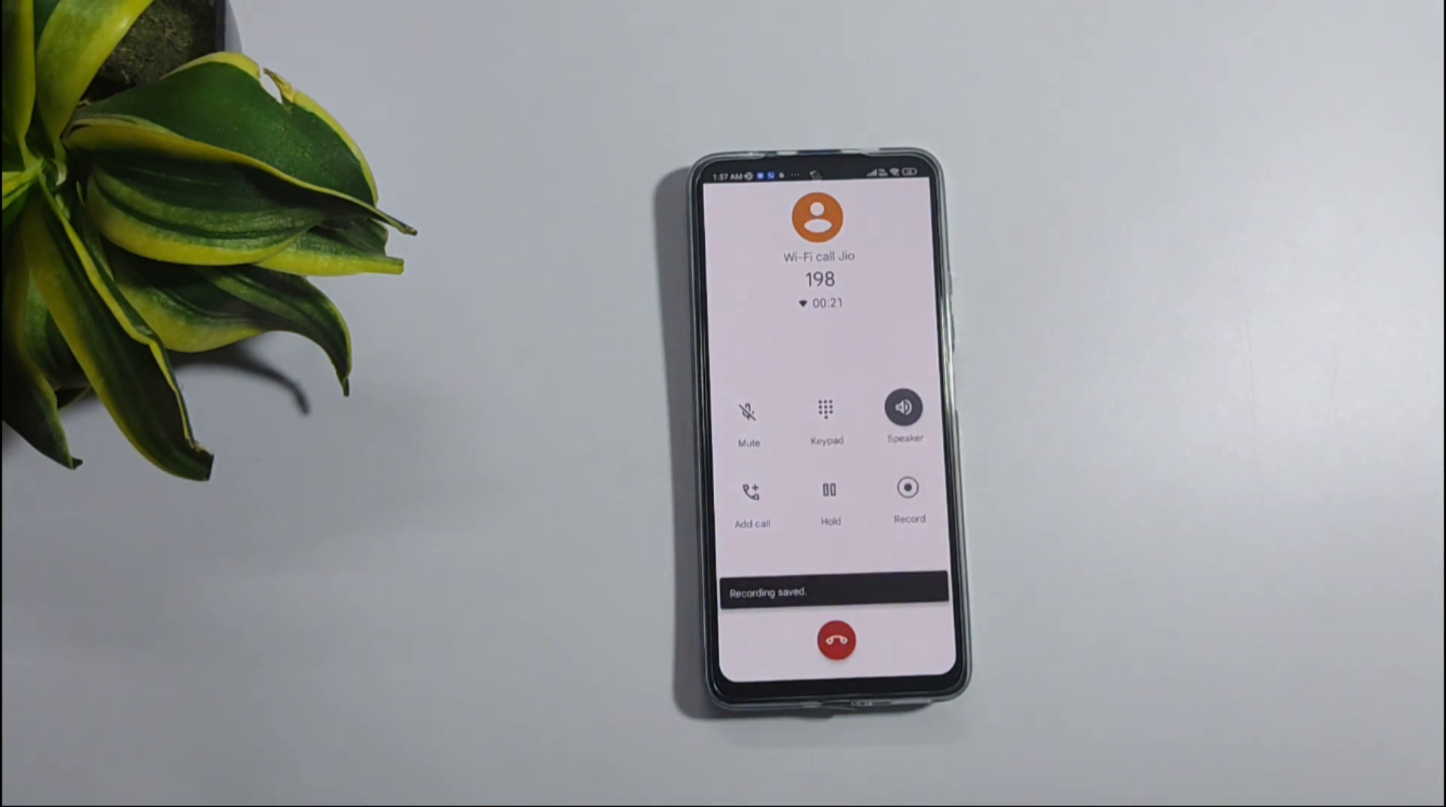
left_click(834, 640)
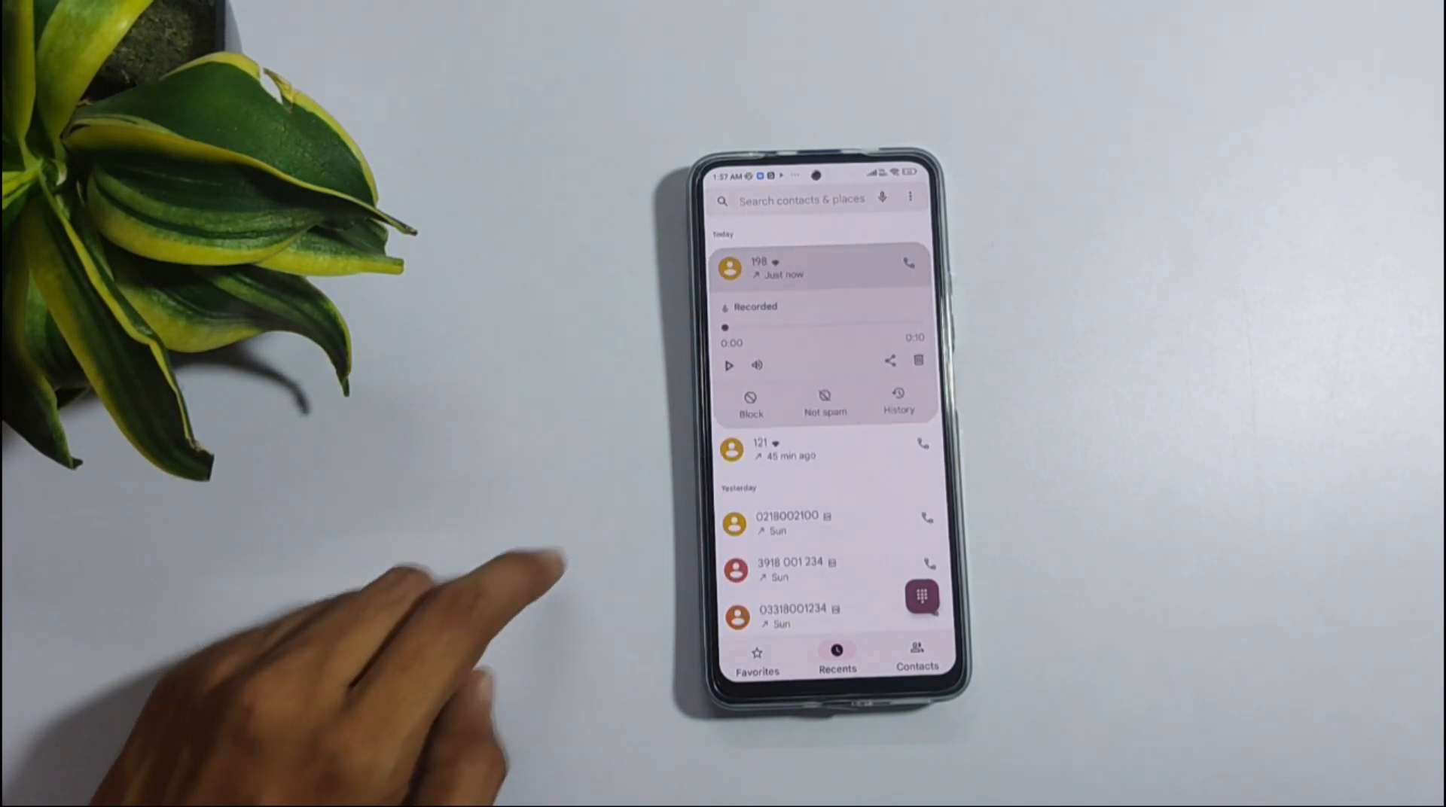
Expand the 198 recents entry and play its saved recording to the end
left_click(729, 364)
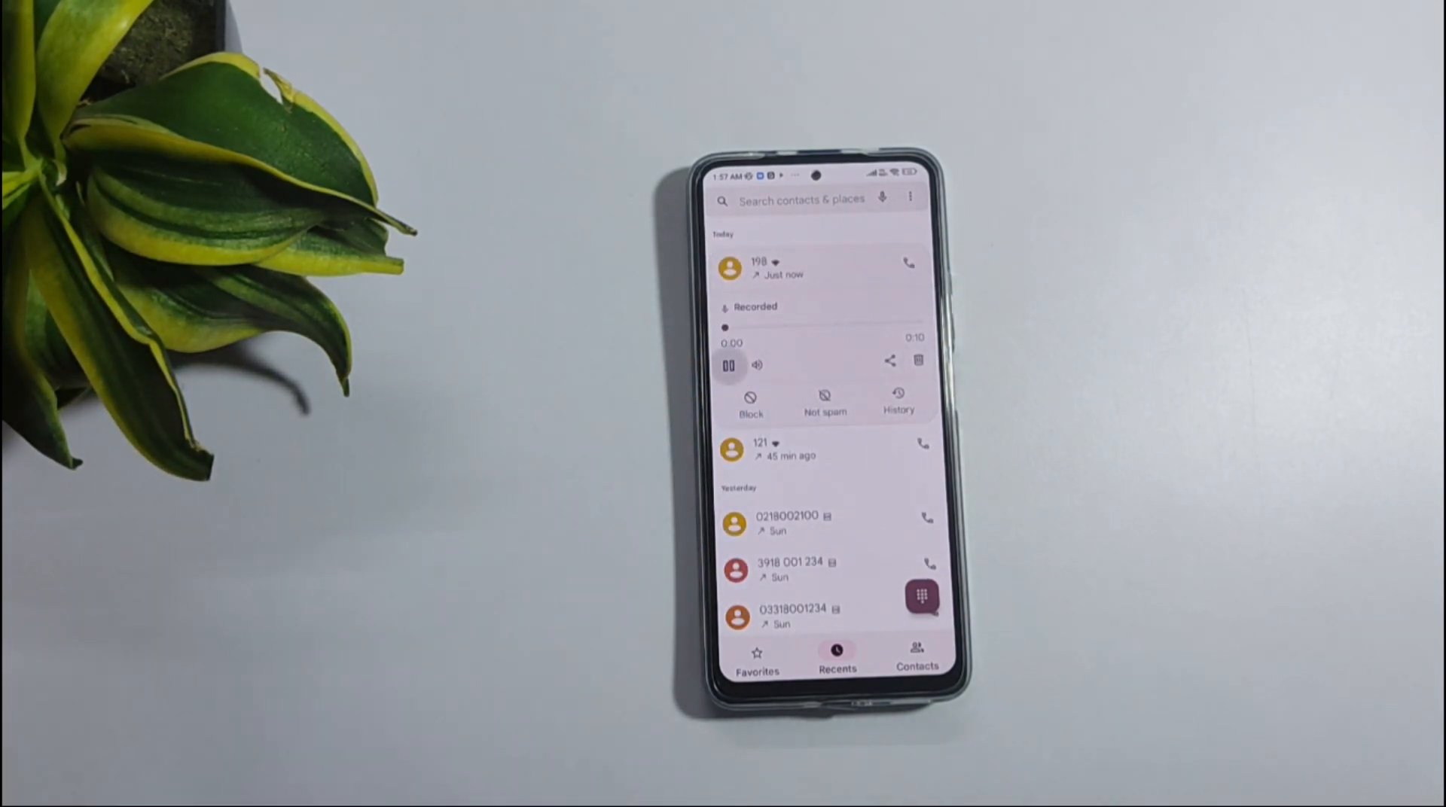
left_click(729, 363)
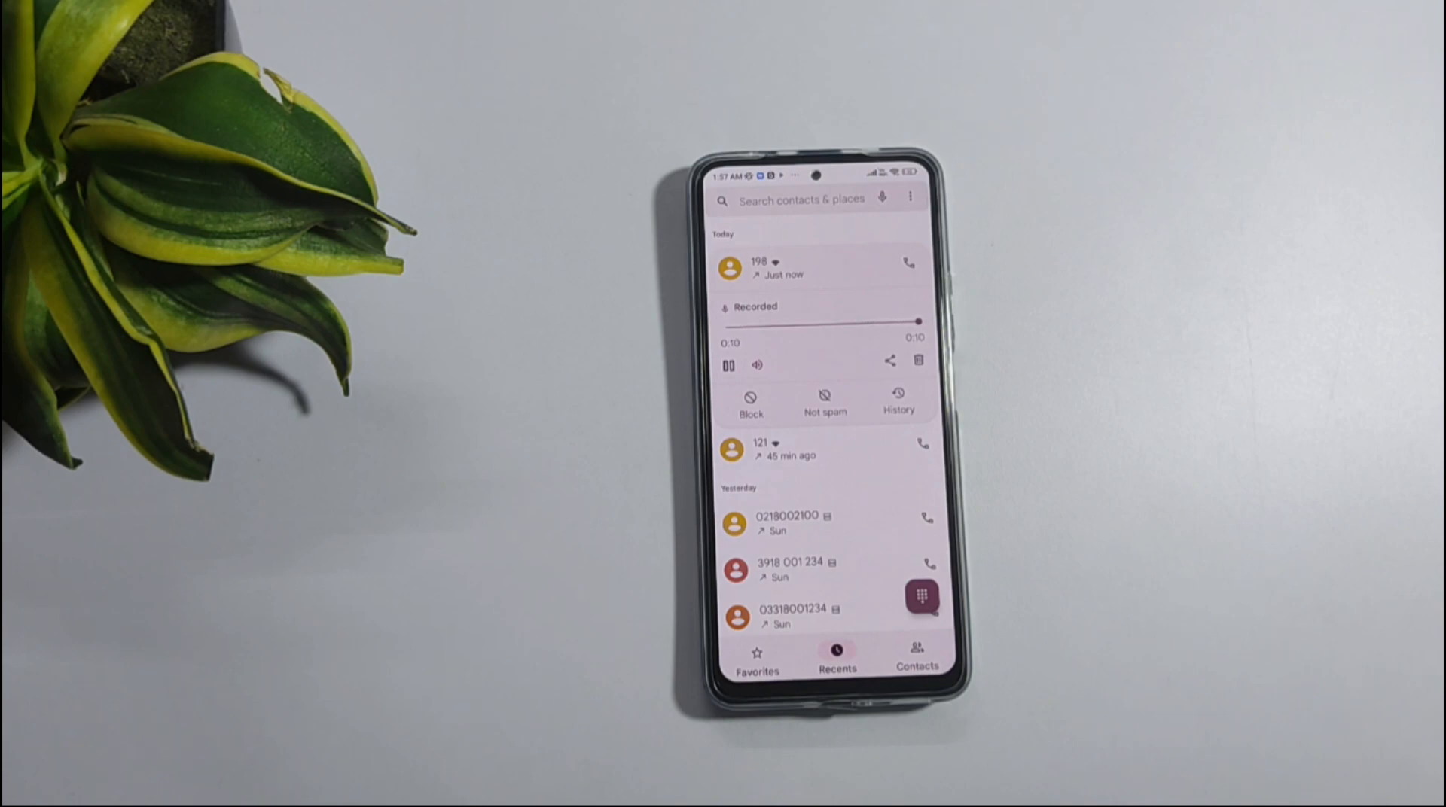
left_click(729, 364)
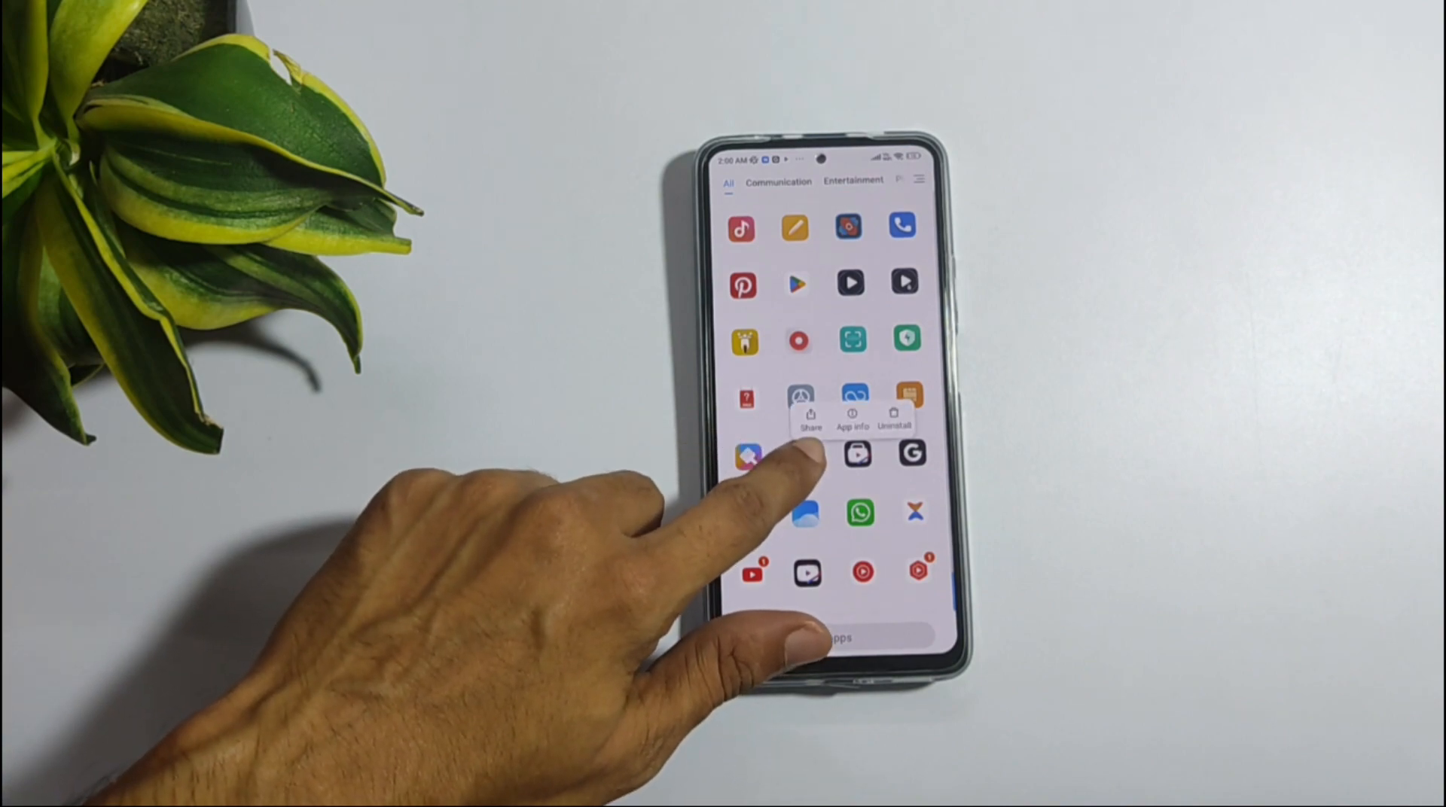
Uninstall TTSLexx with its data from the app drawer shortcut menu
left_click(893, 412)
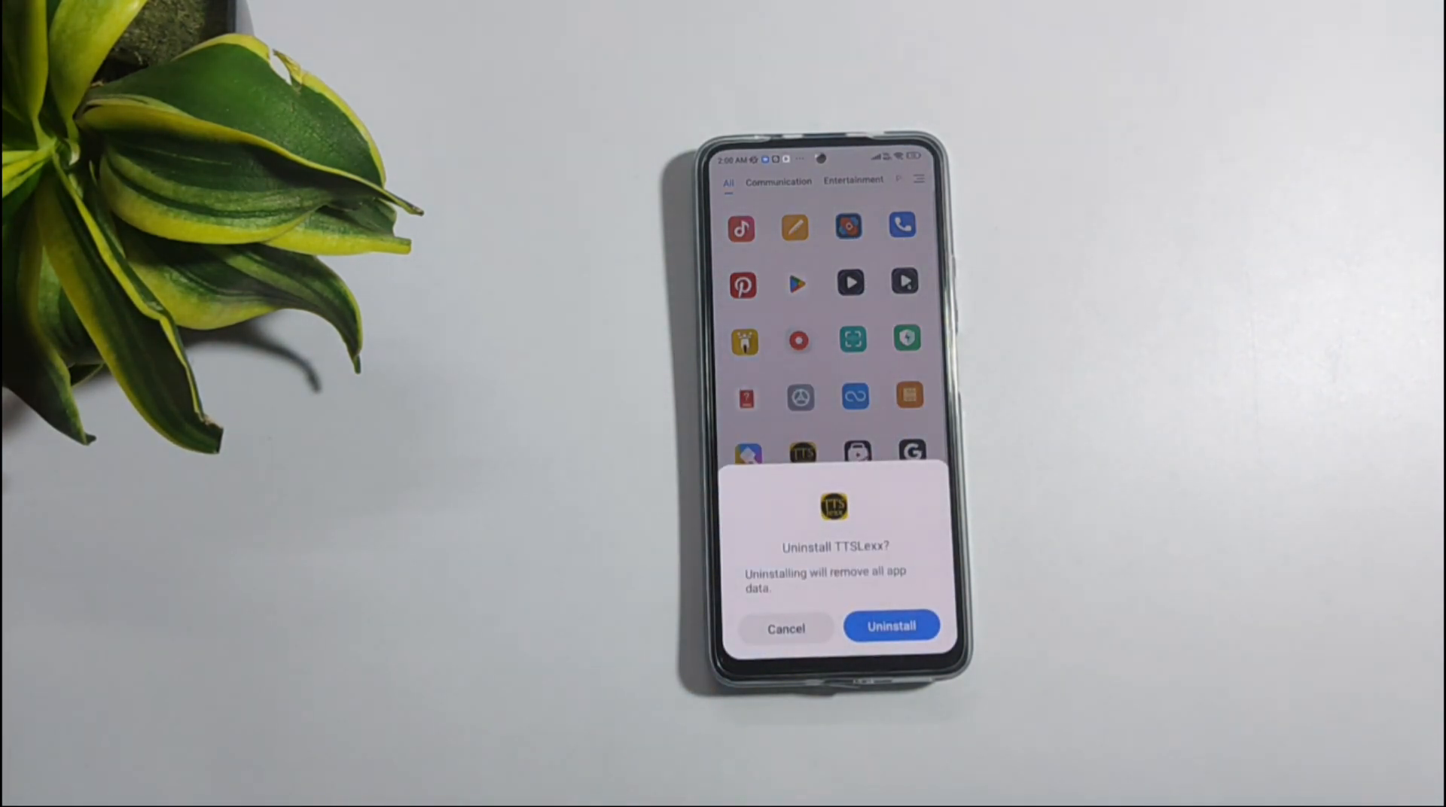
left_click(891, 627)
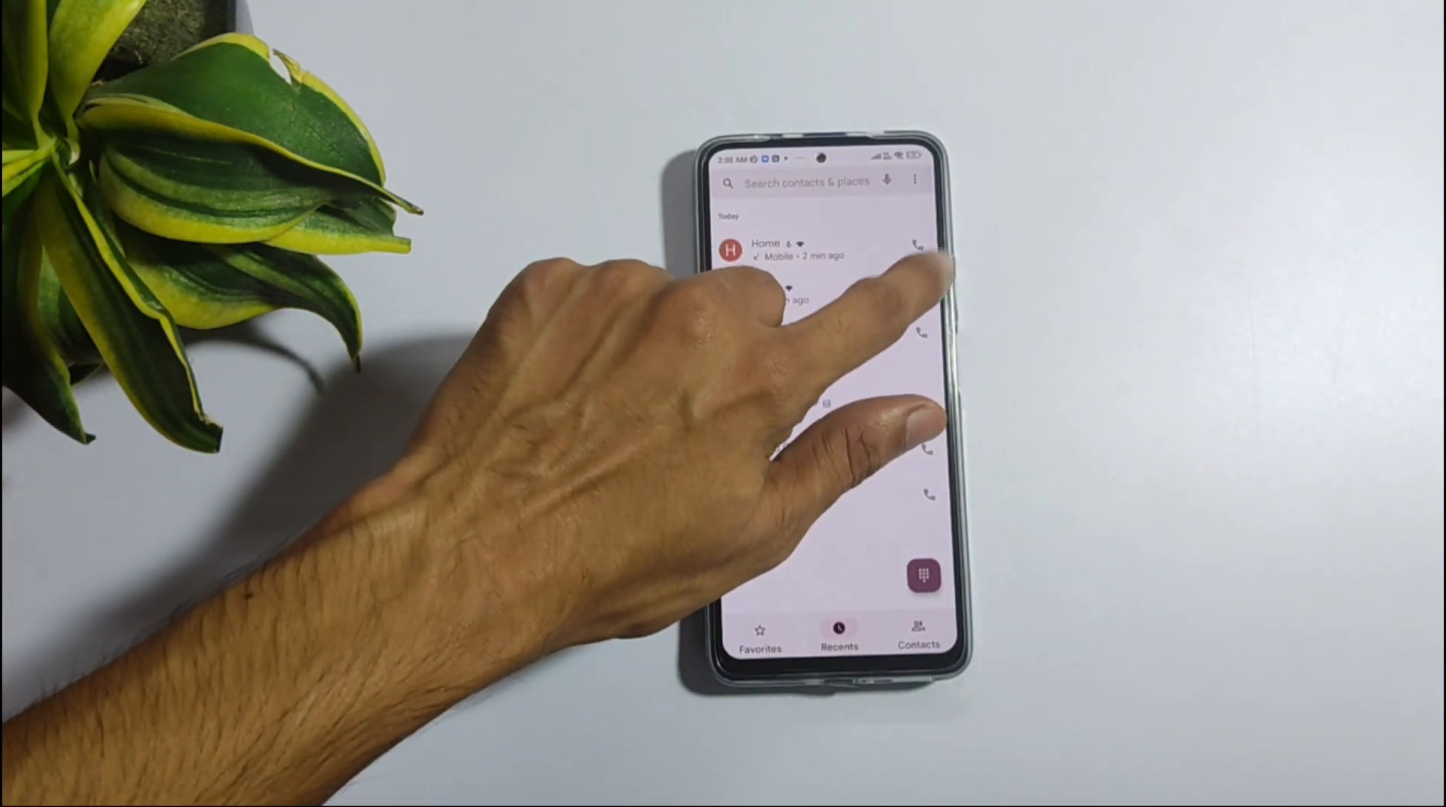
Call 198 again from Recents and record a short part of it until saved
left_click(922, 247)
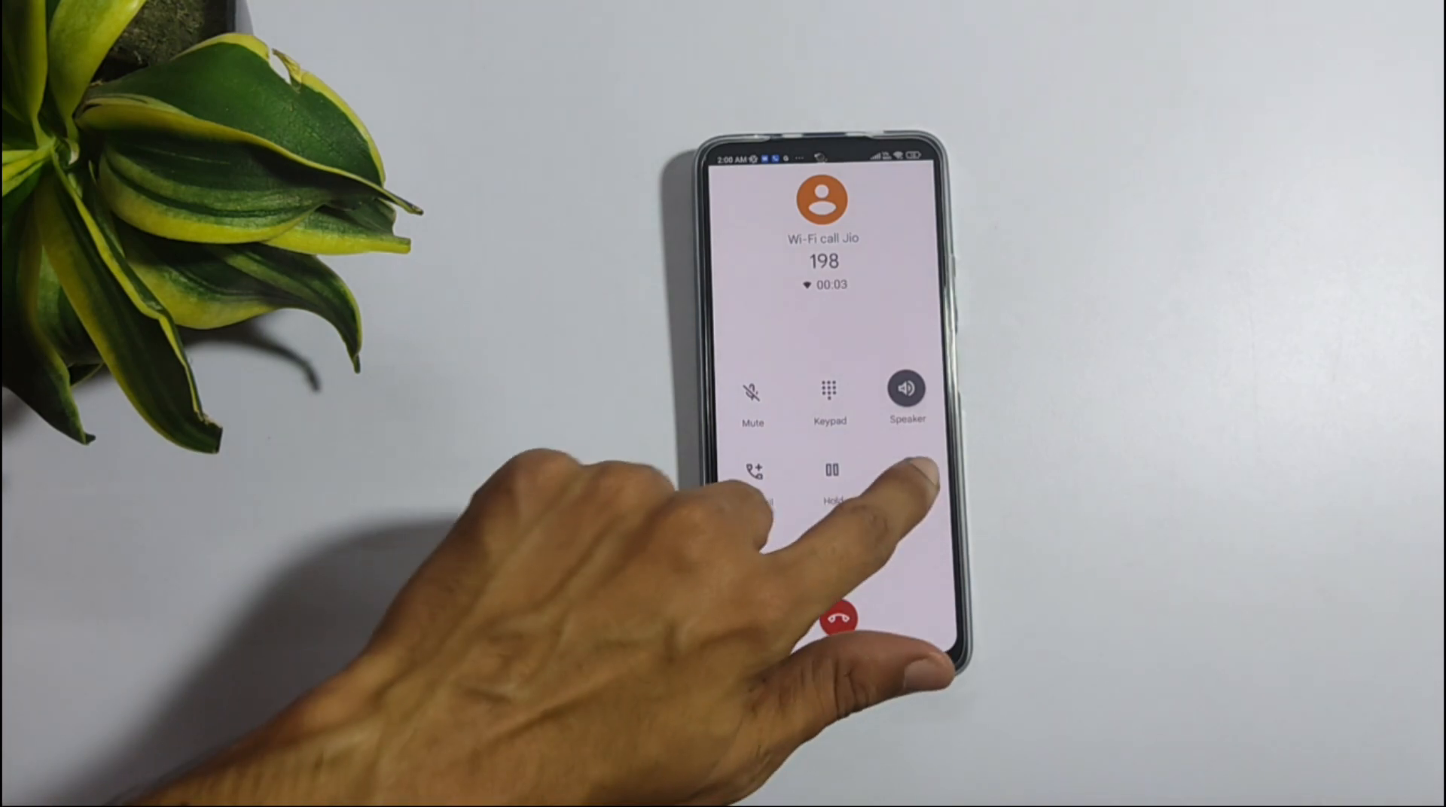
left_click(906, 470)
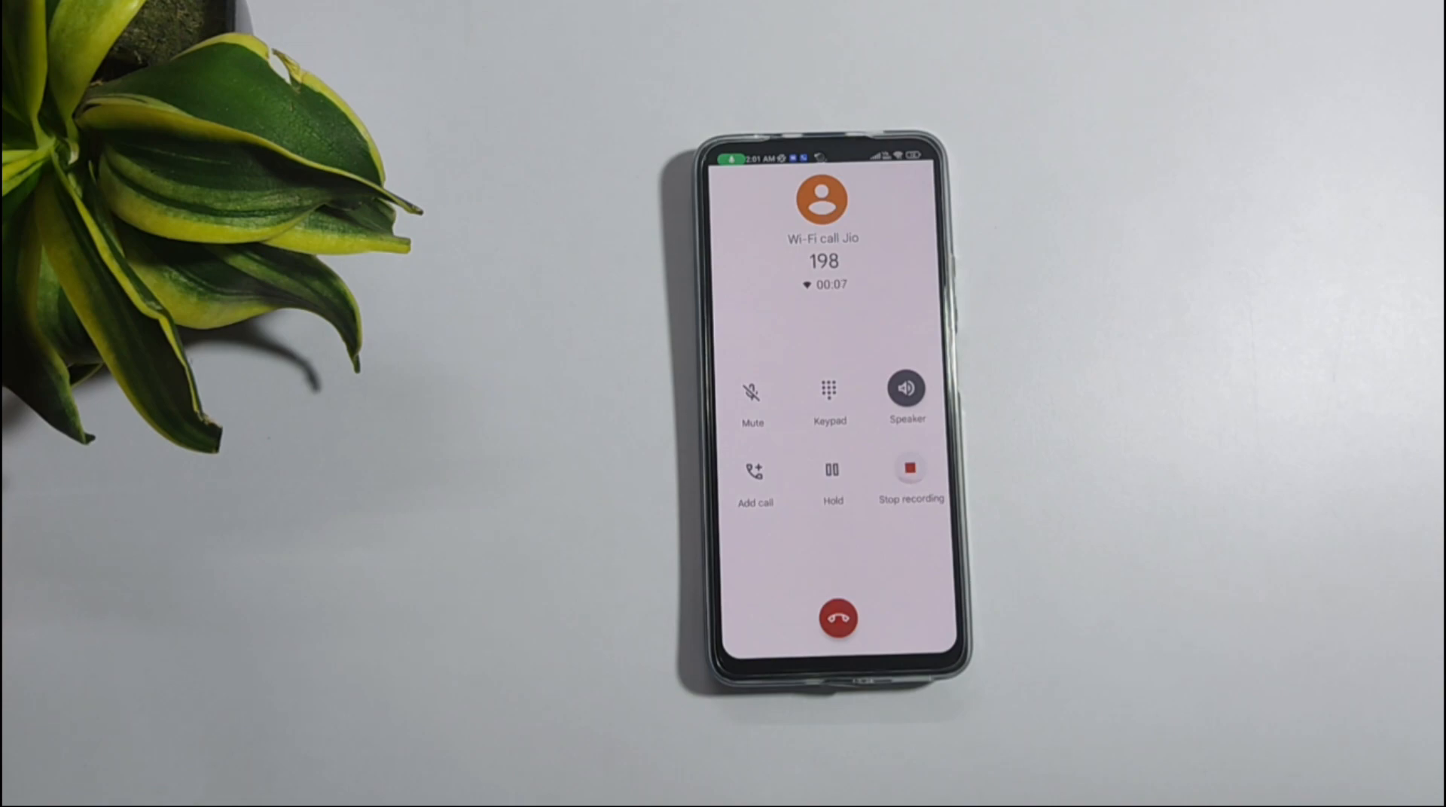
left_click(909, 468)
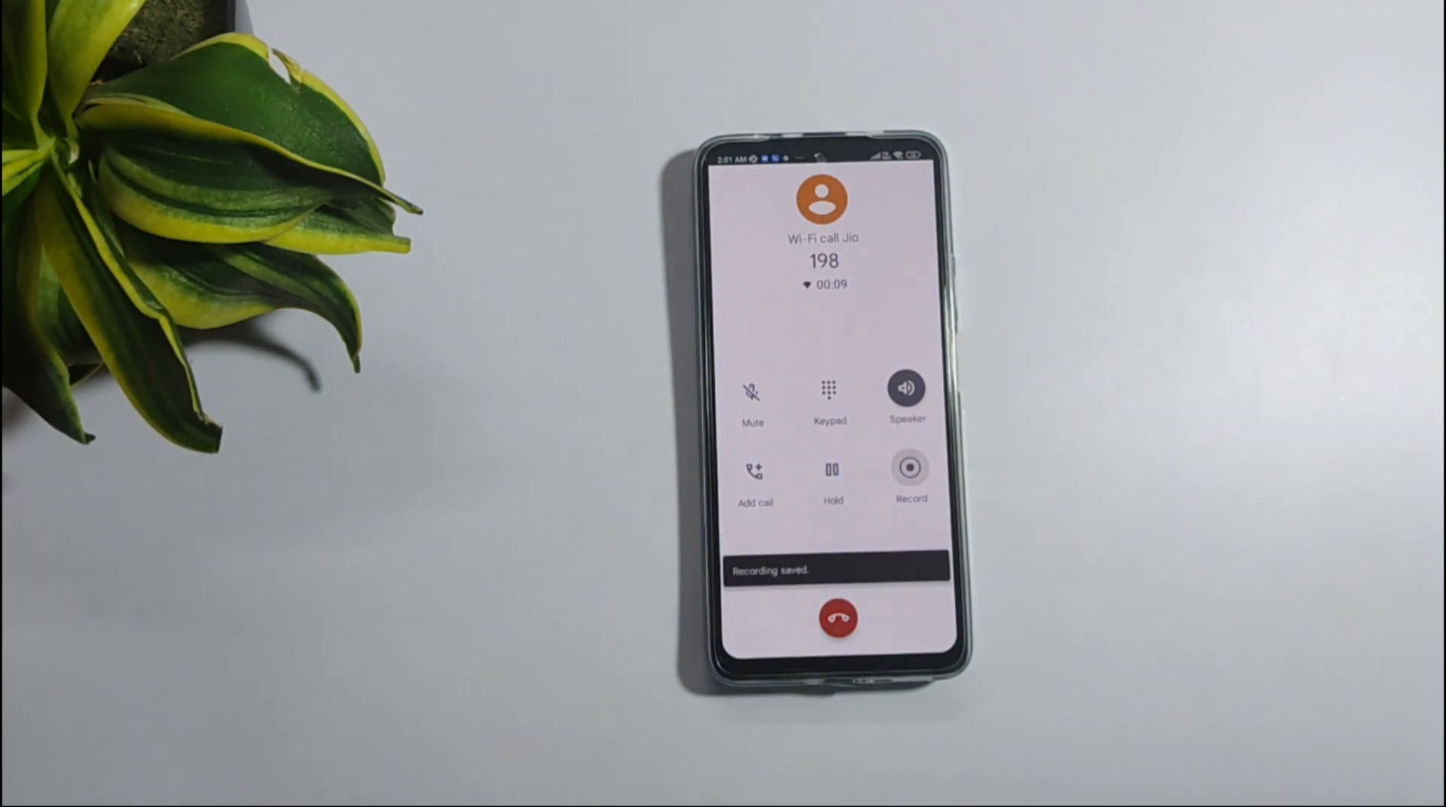